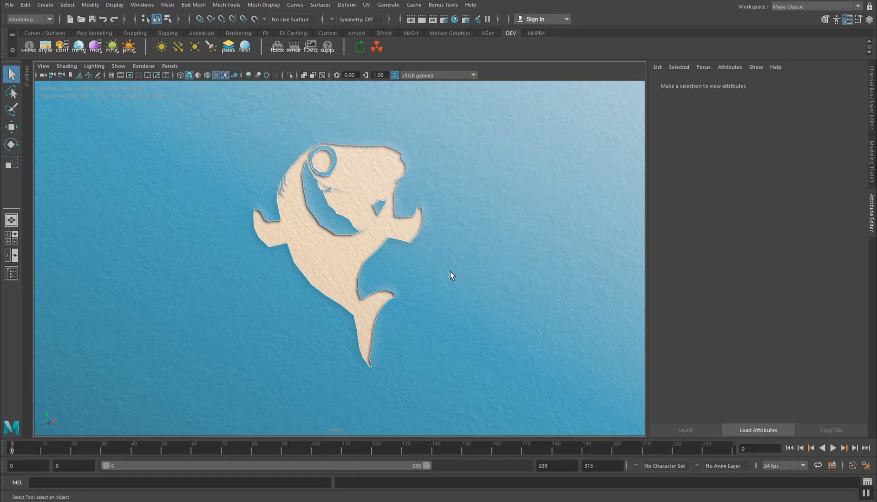
mouse_move(452, 271)
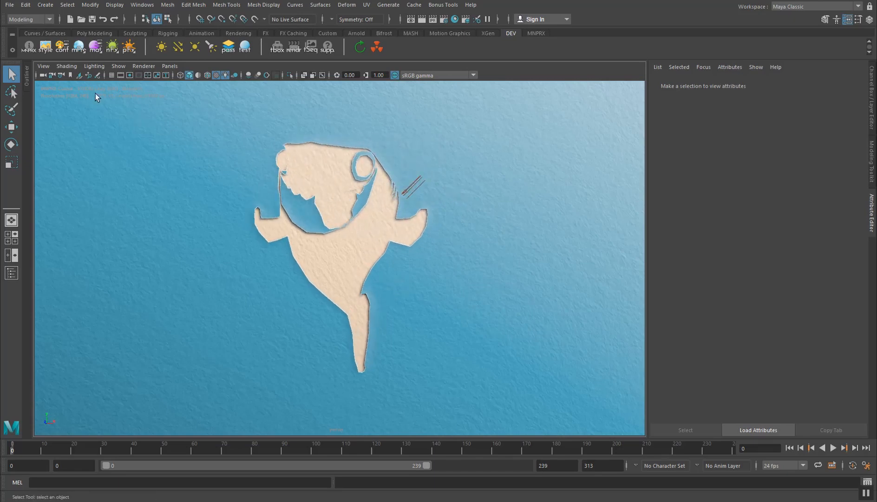
Load the co_blue preset from the Stylization Presets library onto the shark scene
click(44, 47)
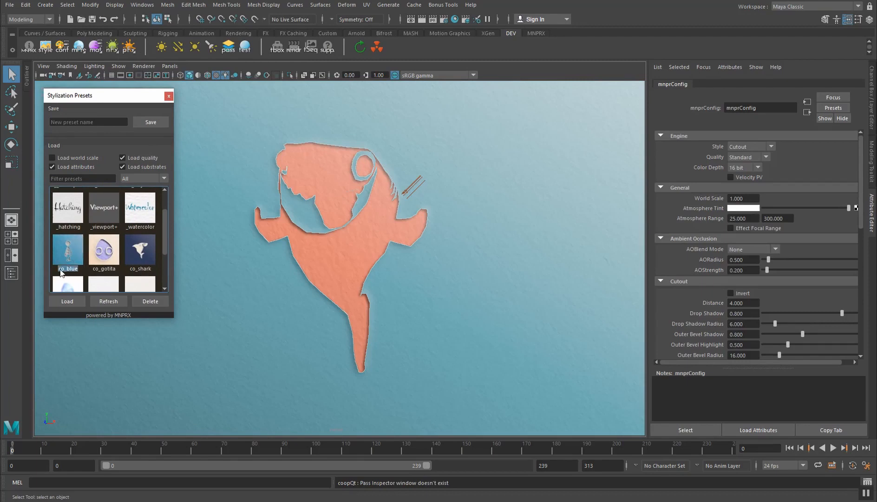
click(67, 252)
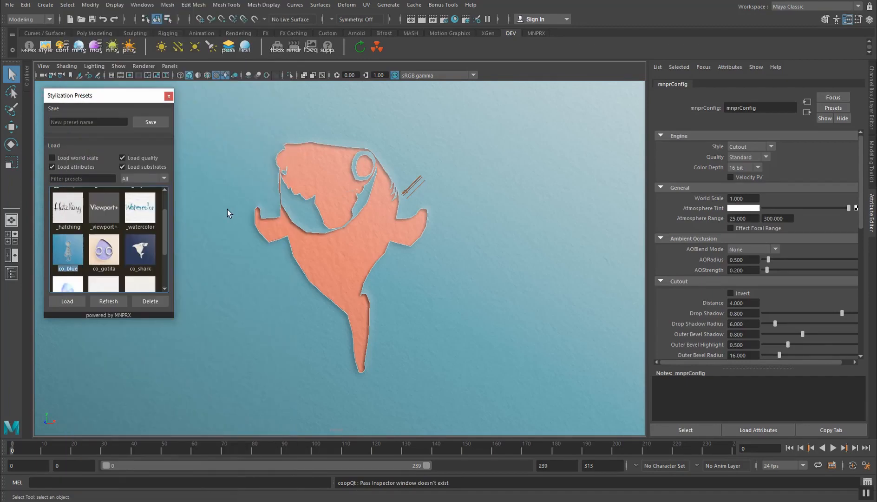
double_click(67, 252)
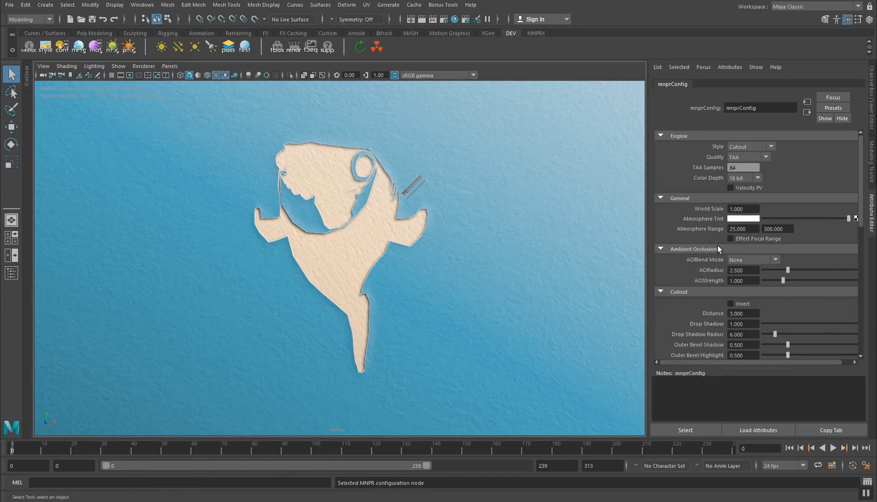
Orbit the viewport around the shark cutout to inspect it from several angles
scroll(down, 3)
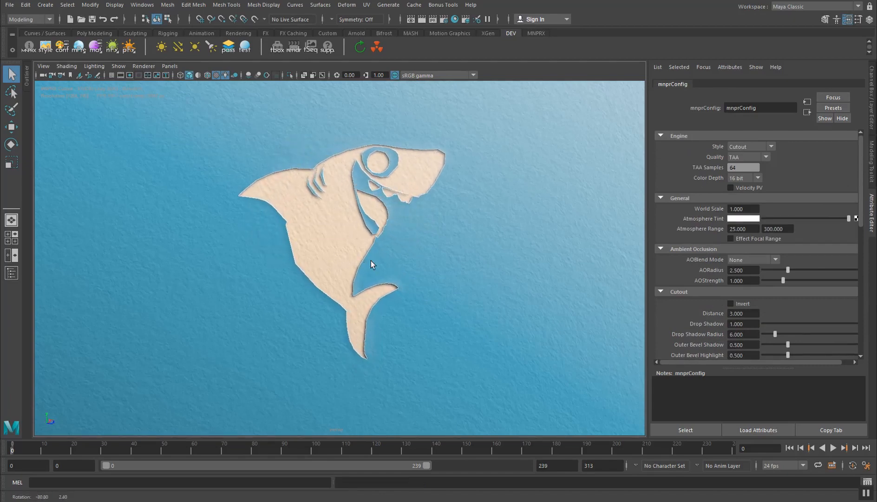
drag(372, 264, 414, 272)
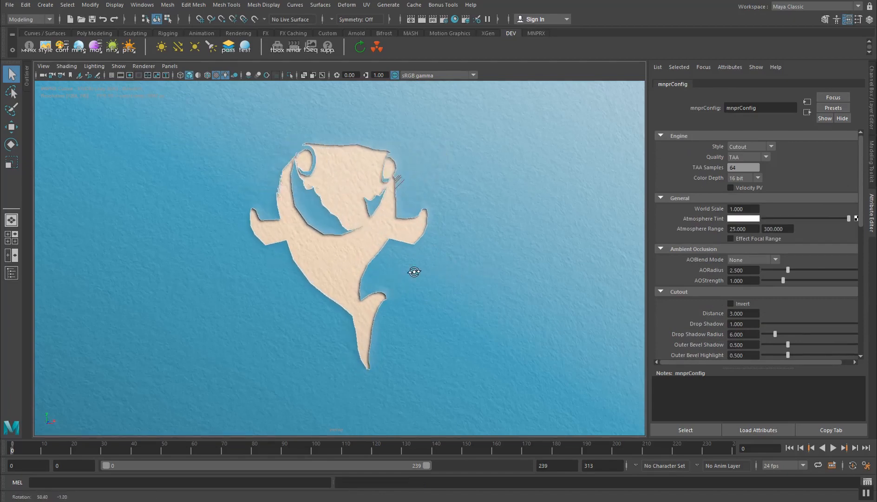
drag(414, 272, 330, 215)
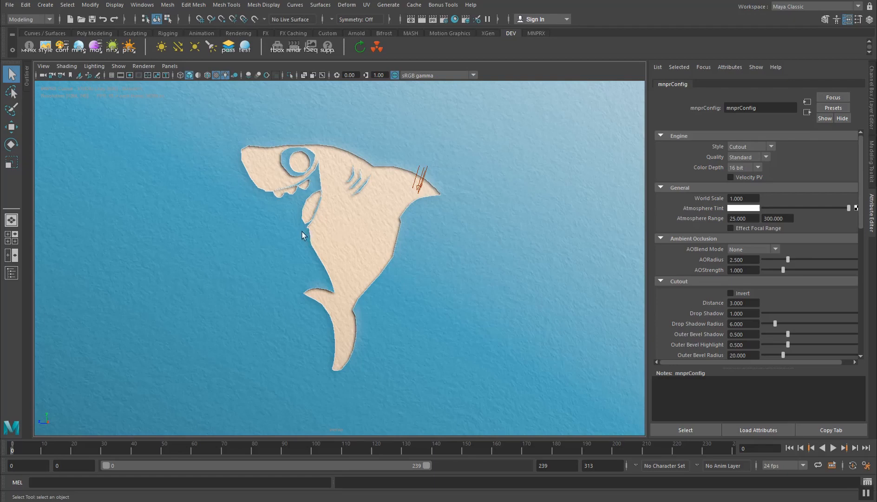
drag(301, 235, 453, 235)
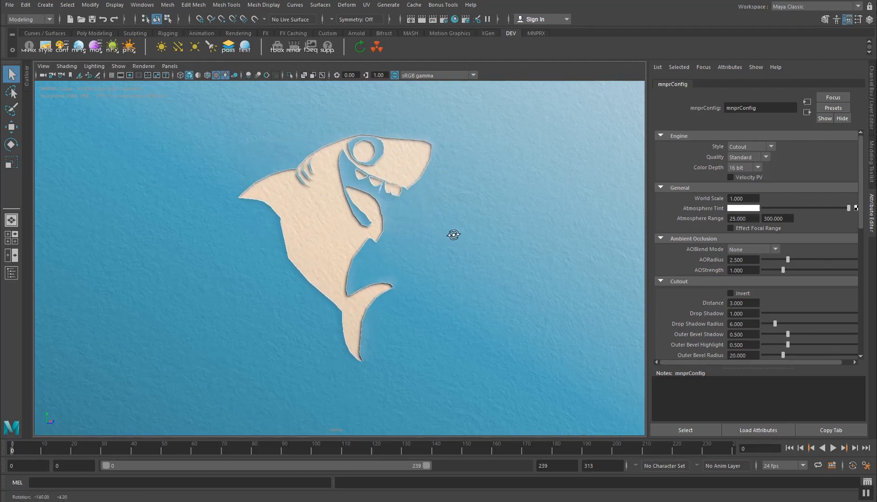
drag(453, 235, 447, 264)
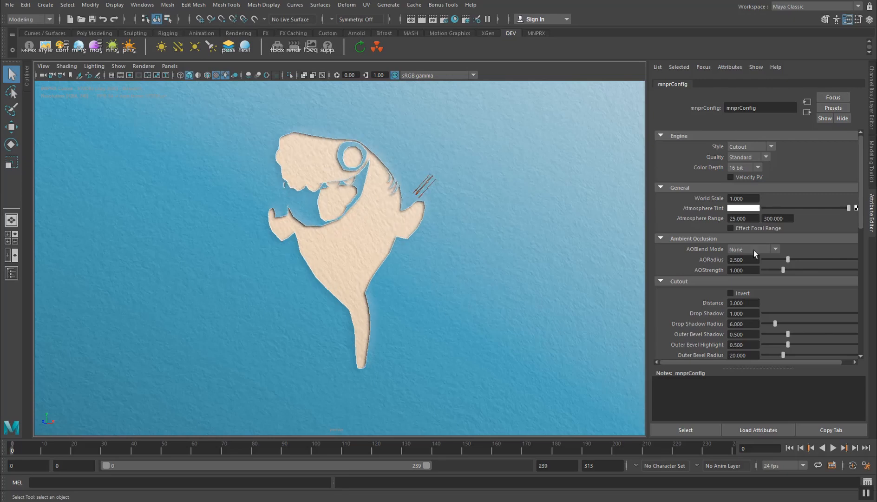
mouse_move(703, 123)
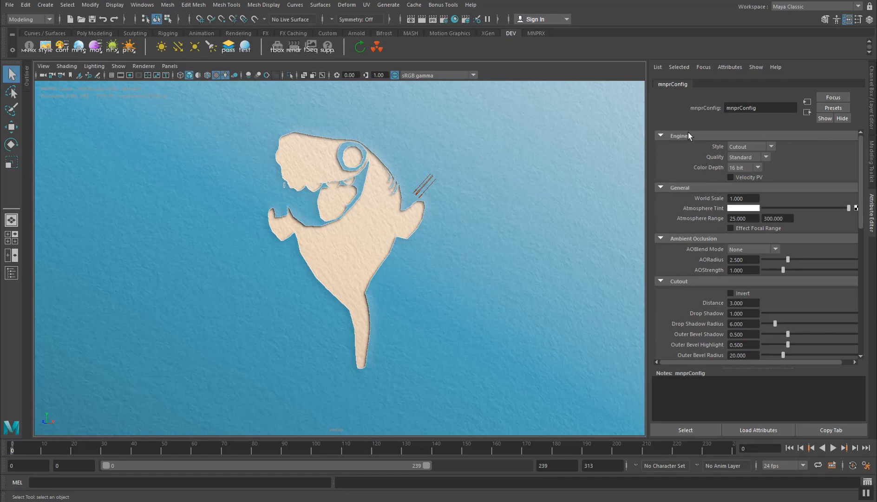
mouse_move(688, 206)
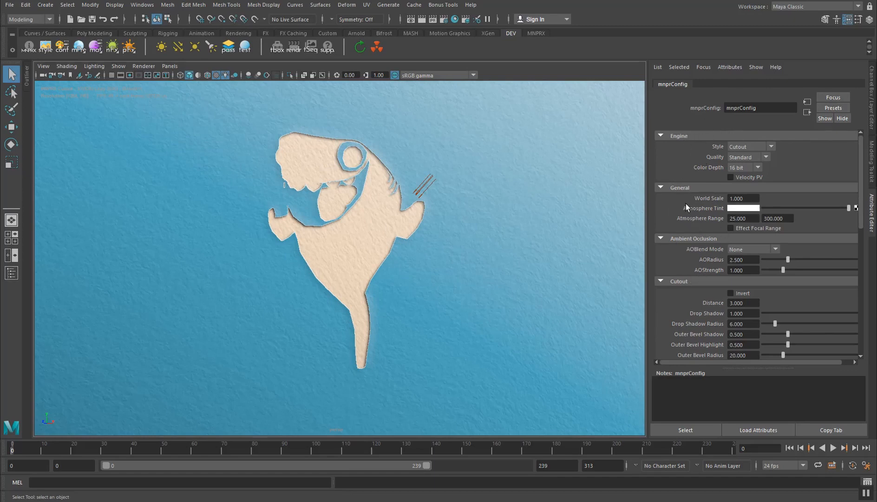
mouse_move(391, 242)
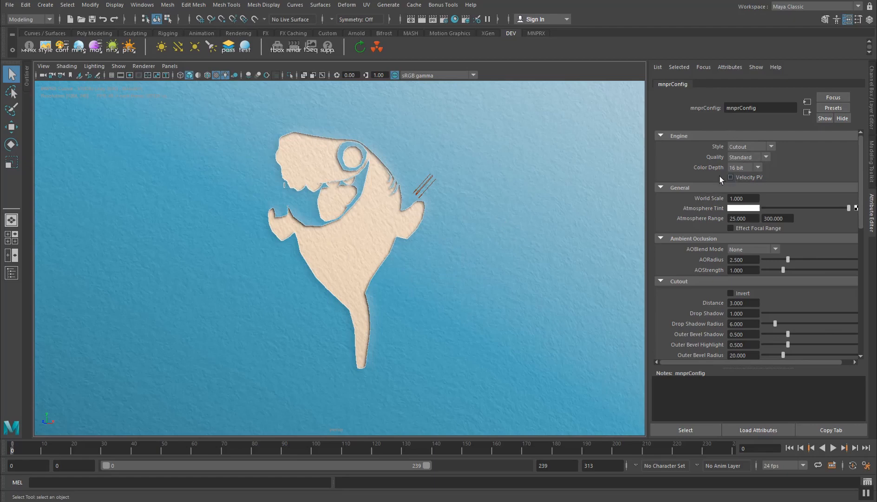
Collapse the Engine, General and Ambient Occlusion frames in the mnprConfig Attribute Editor
click(660, 135)
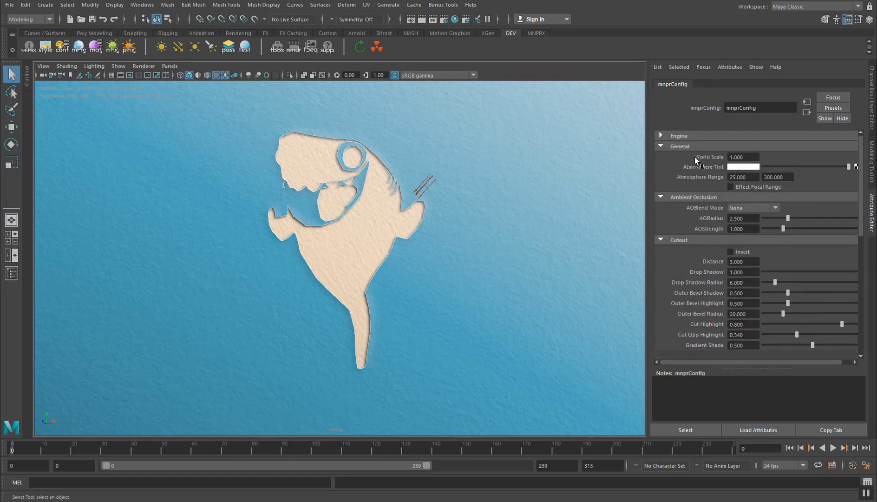
click(661, 146)
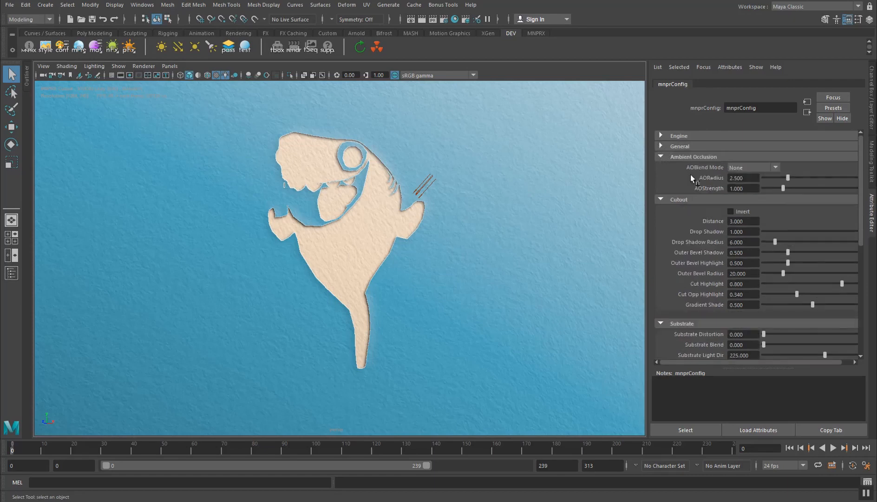
click(660, 156)
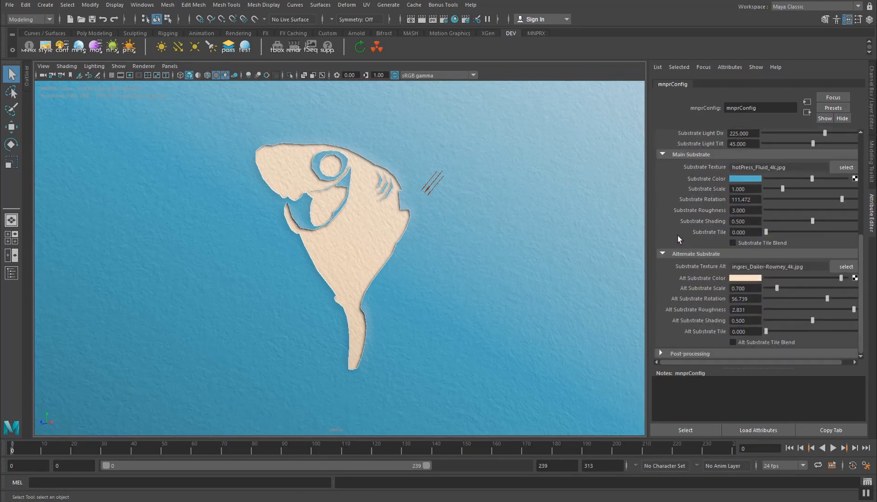
mouse_move(695, 267)
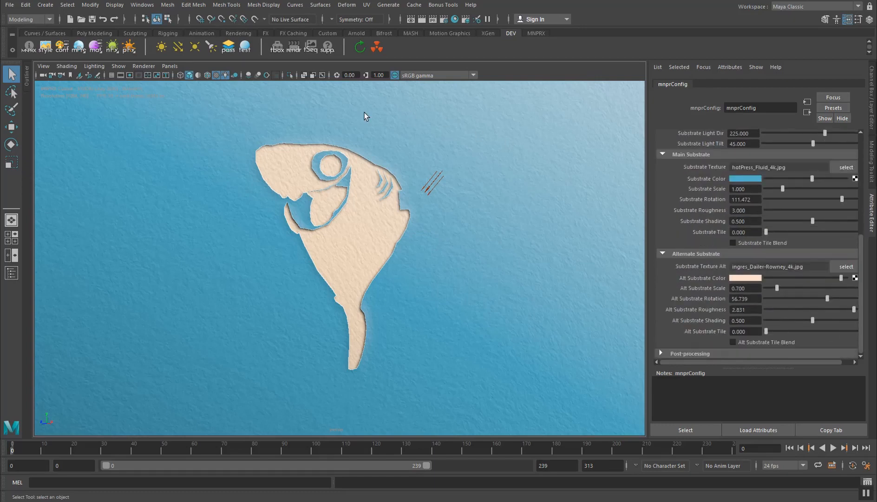
mouse_move(367, 90)
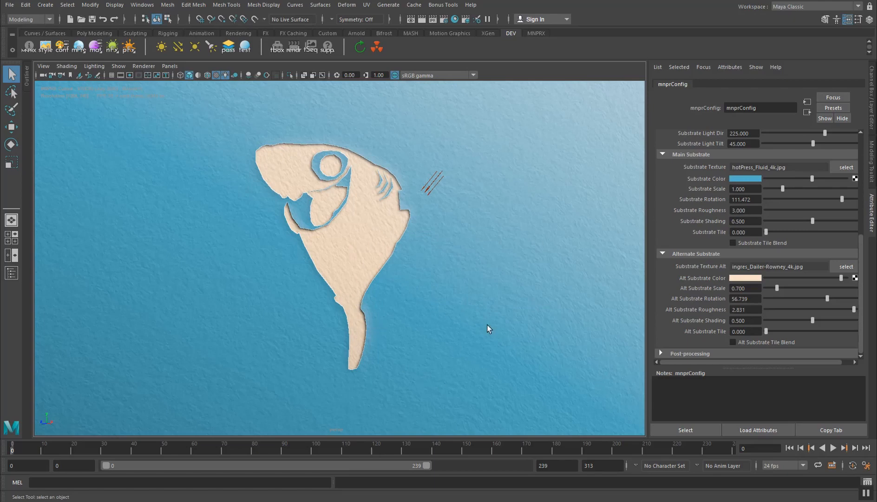
mouse_move(363, 170)
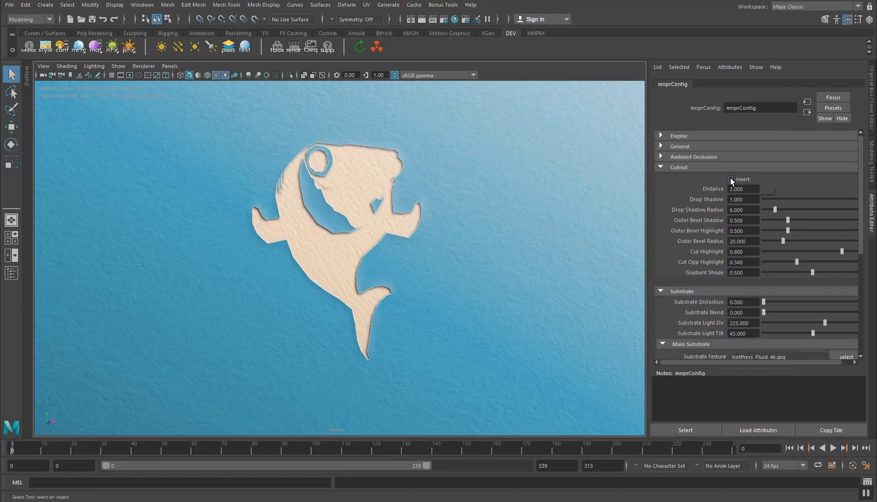
click(731, 179)
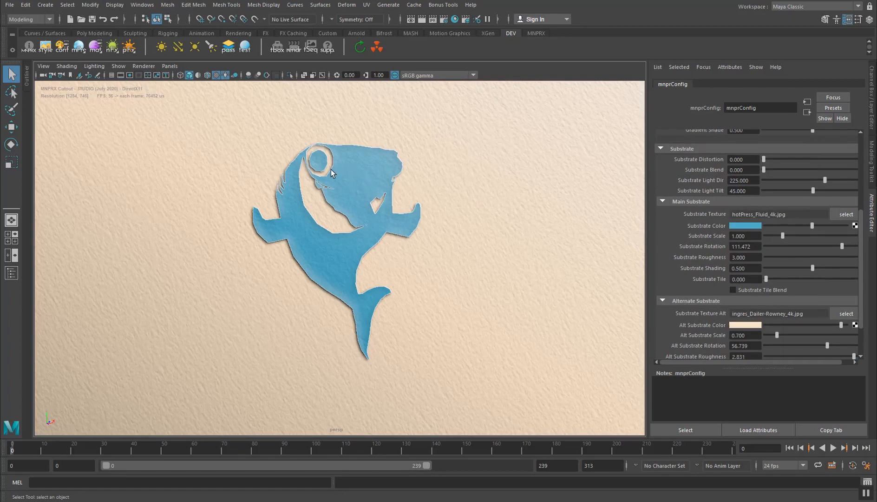
mouse_move(373, 187)
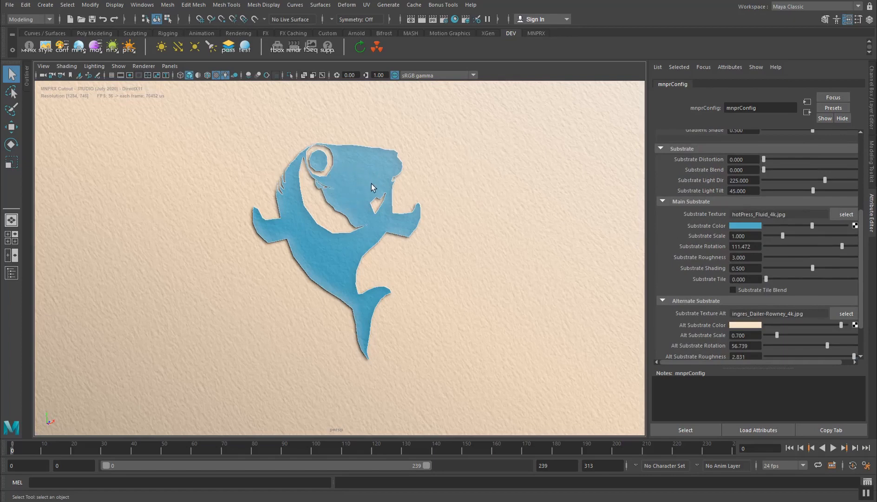
mouse_move(364, 302)
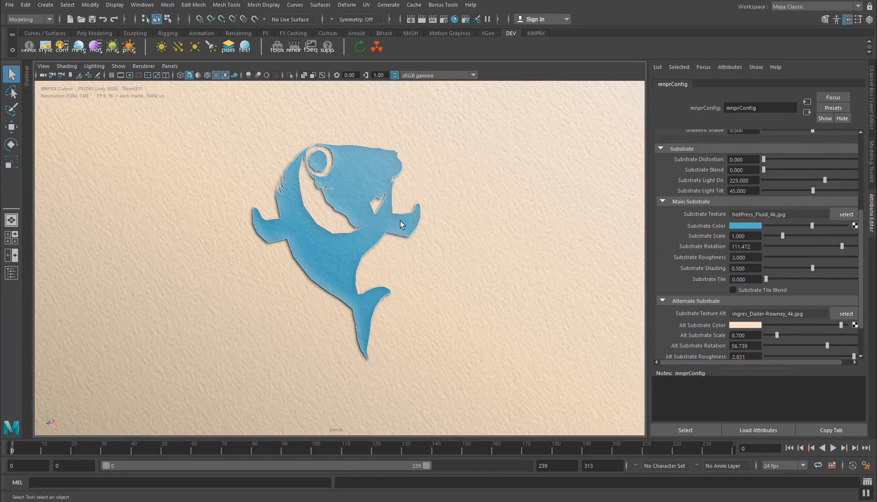
mouse_move(381, 164)
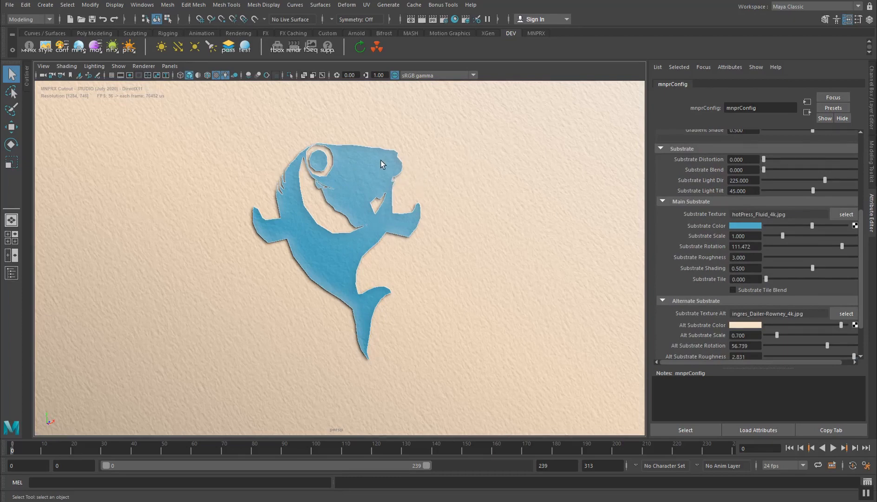
mouse_move(480, 356)
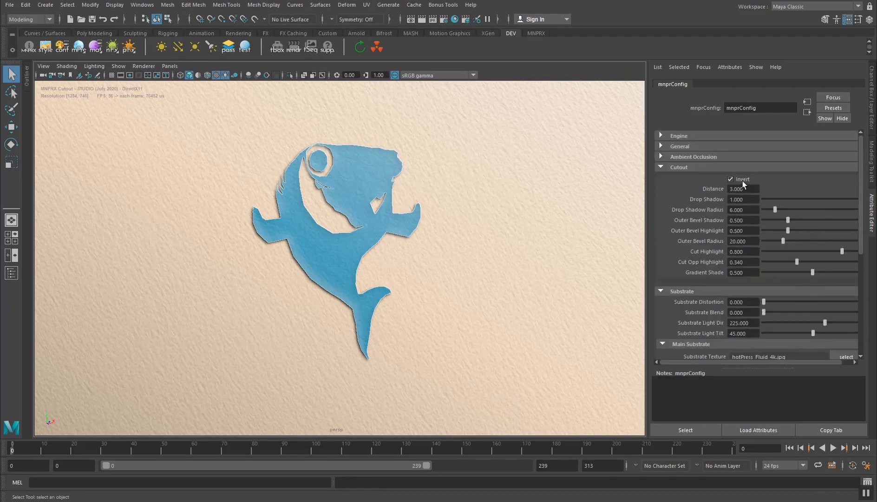
click(730, 179)
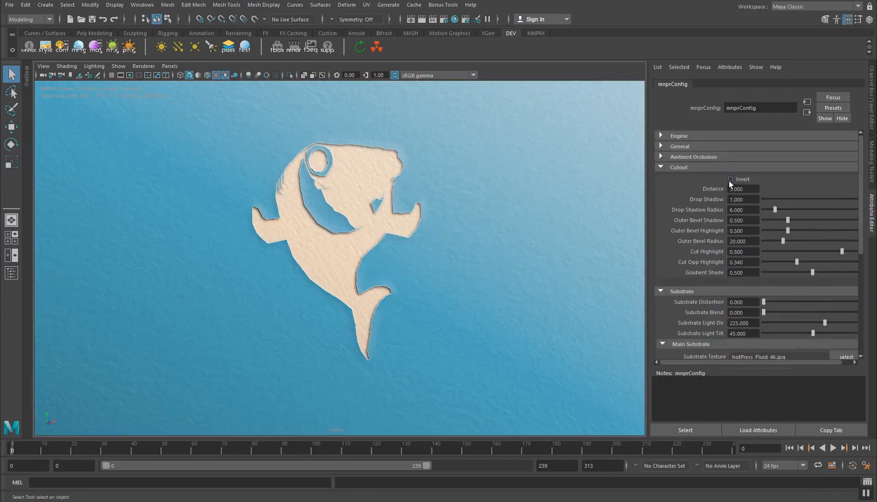
click(731, 179)
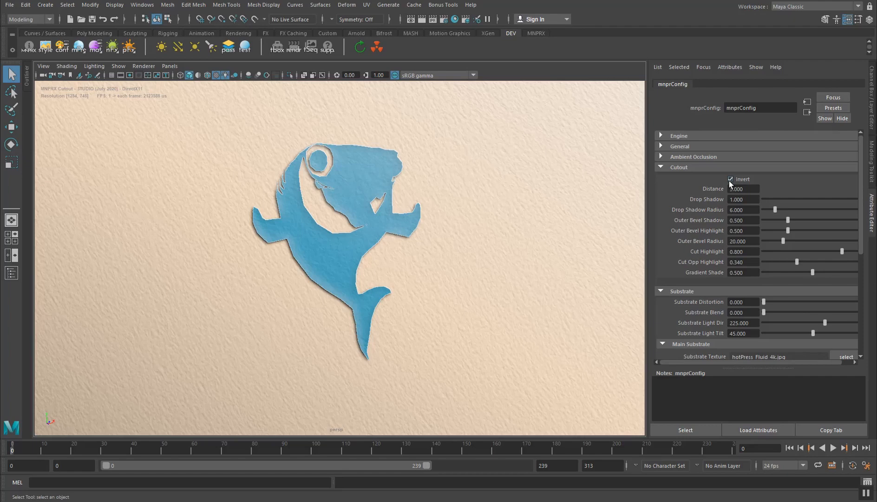
click(730, 179)
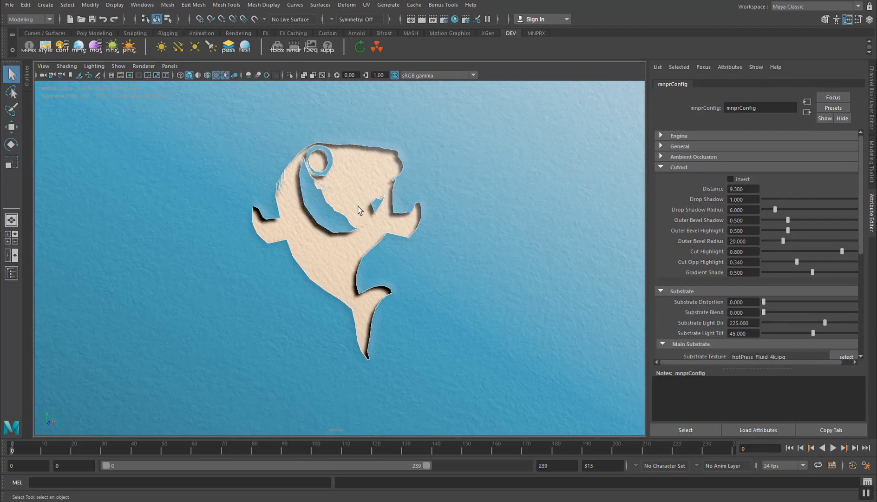
mouse_move(723, 186)
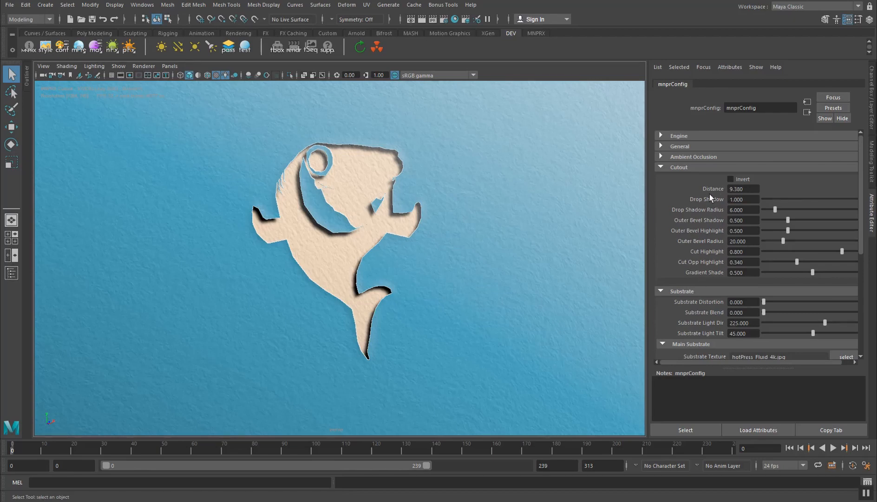
Try several Substrate Light Dir values, entering 180 and finally settling on 225
scroll(down, 3)
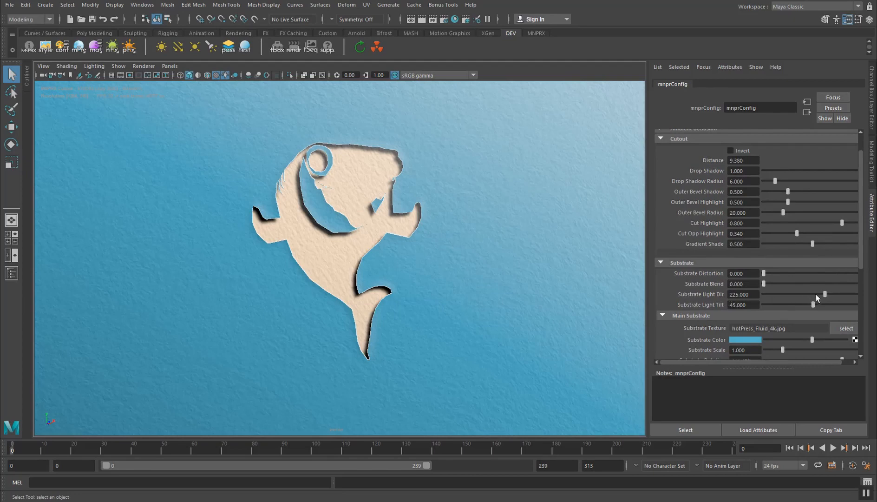
drag(822, 294, 813, 294)
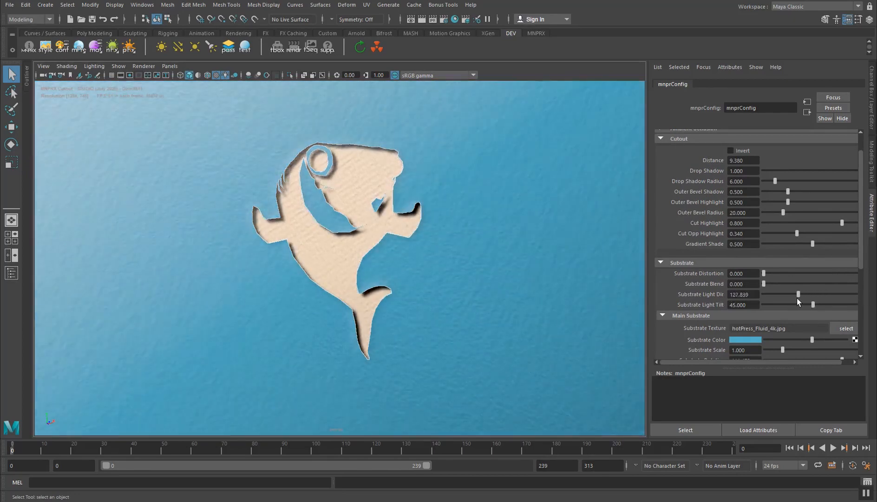
drag(798, 294, 828, 294)
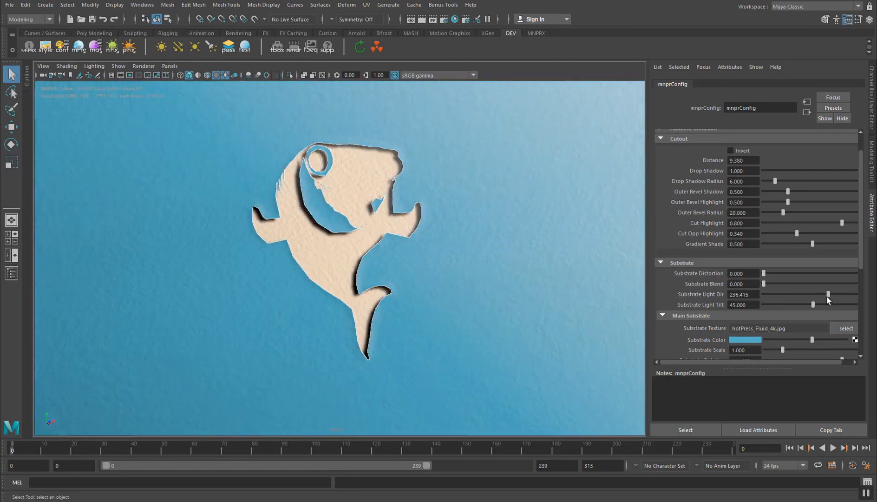
drag(828, 293, 813, 293)
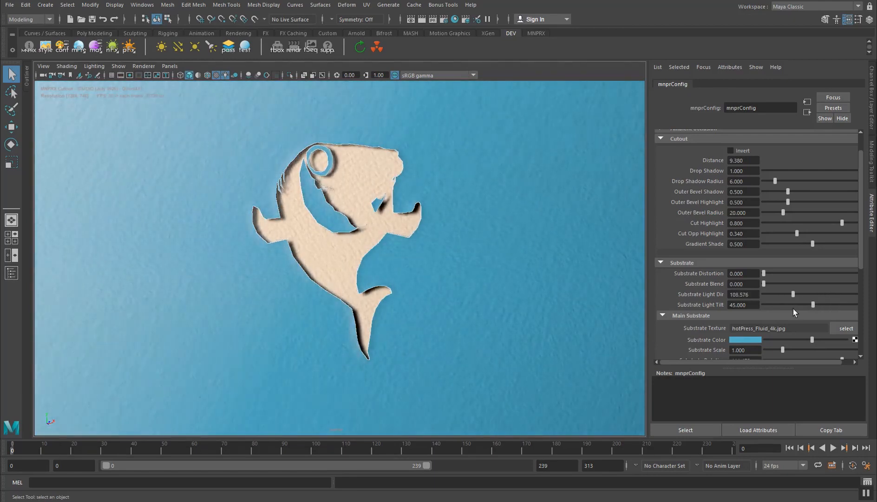
drag(789, 294, 819, 293)
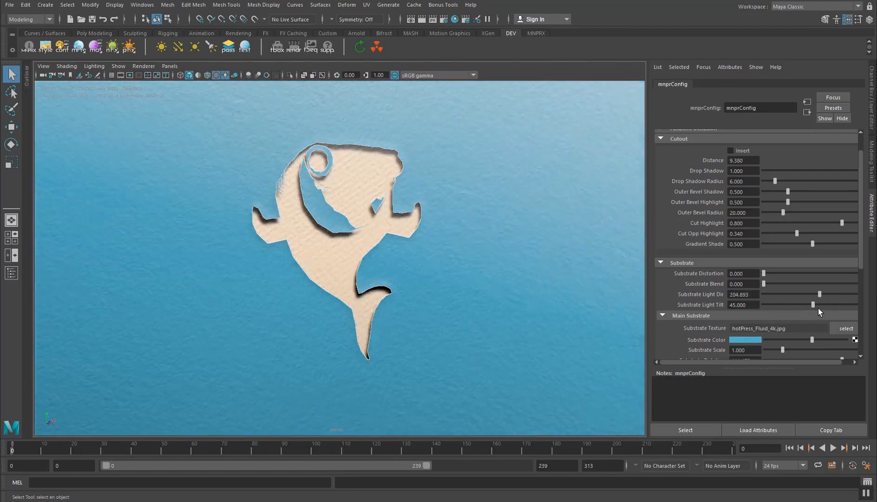
text(180)
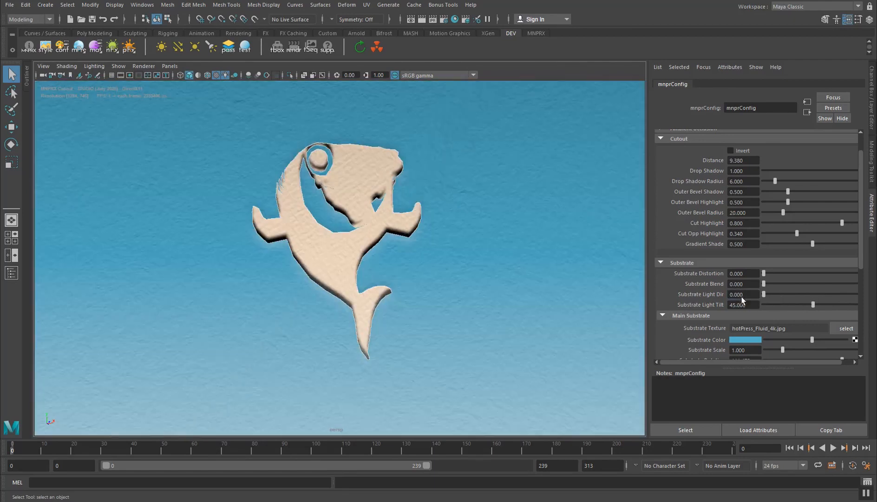
text(225)
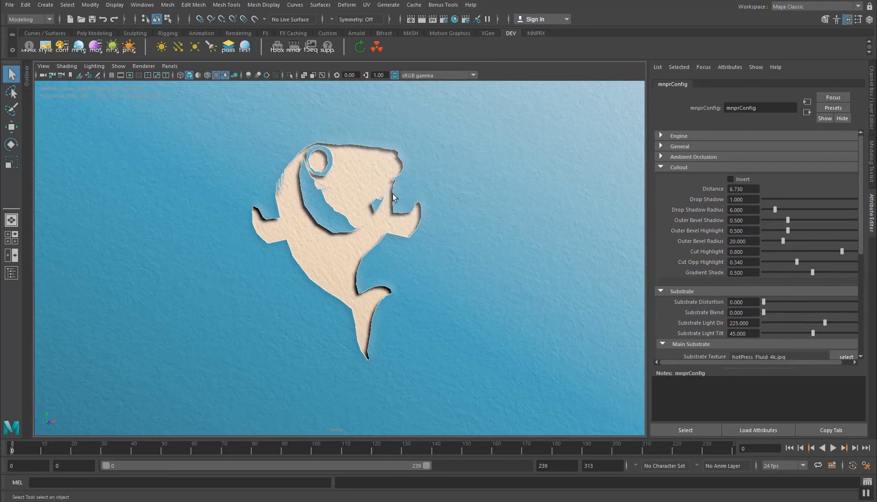
Set Drop Shadow to full strength and widen Drop Shadow Radius to about 12.2
scroll(down, 3)
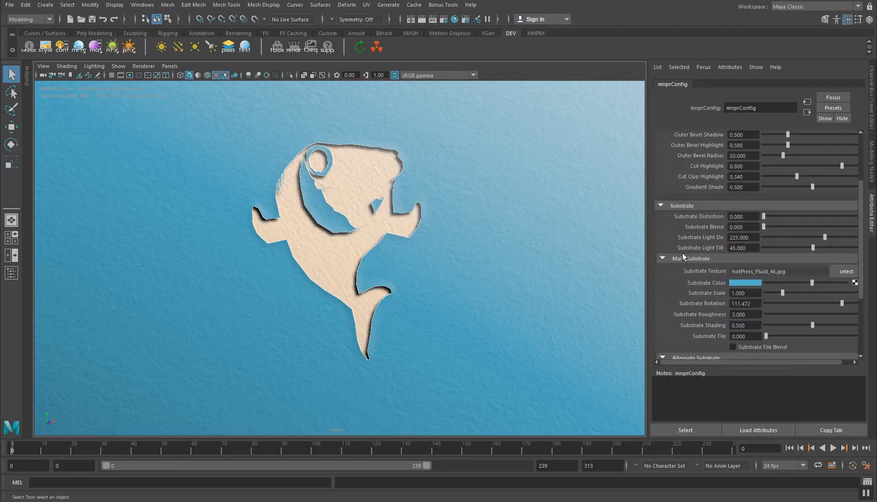
scroll(down, 3)
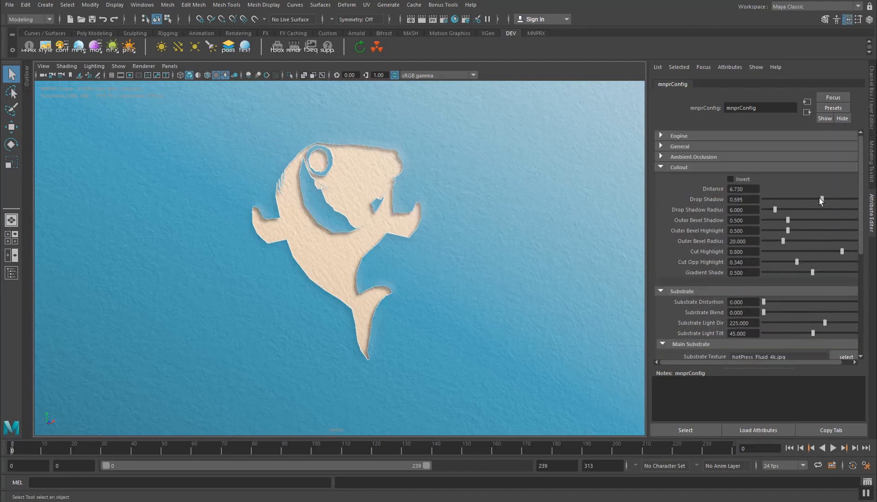
drag(820, 199, 856, 200)
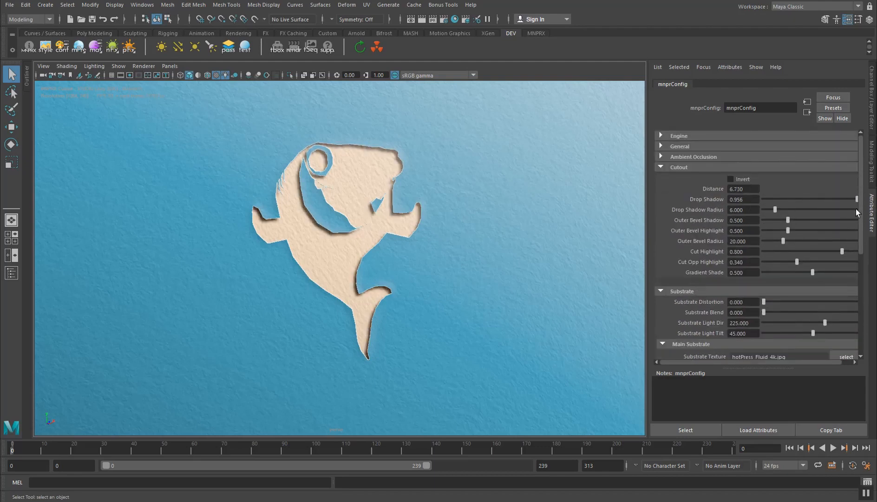
drag(856, 198, 823, 198)
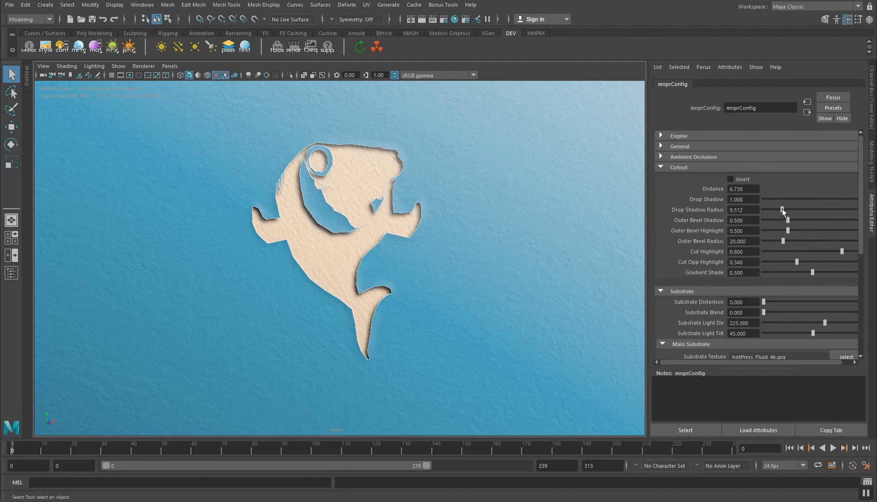
drag(782, 215, 787, 215)
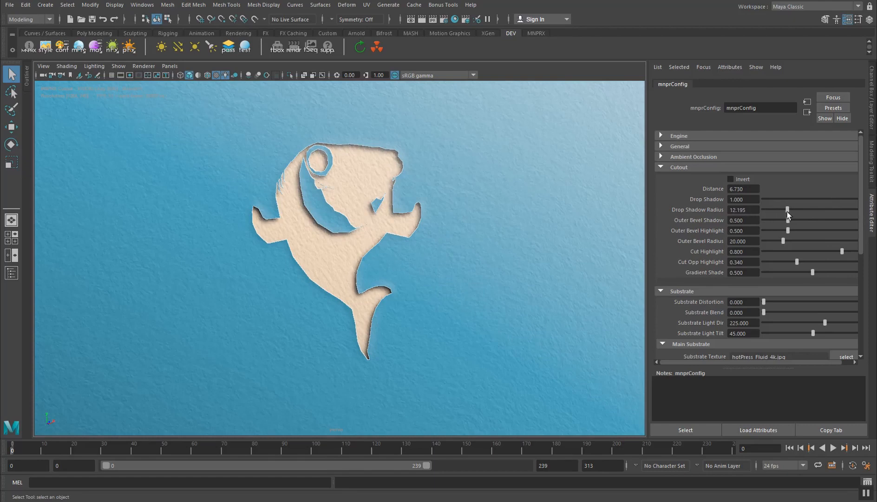
drag(787, 210, 776, 210)
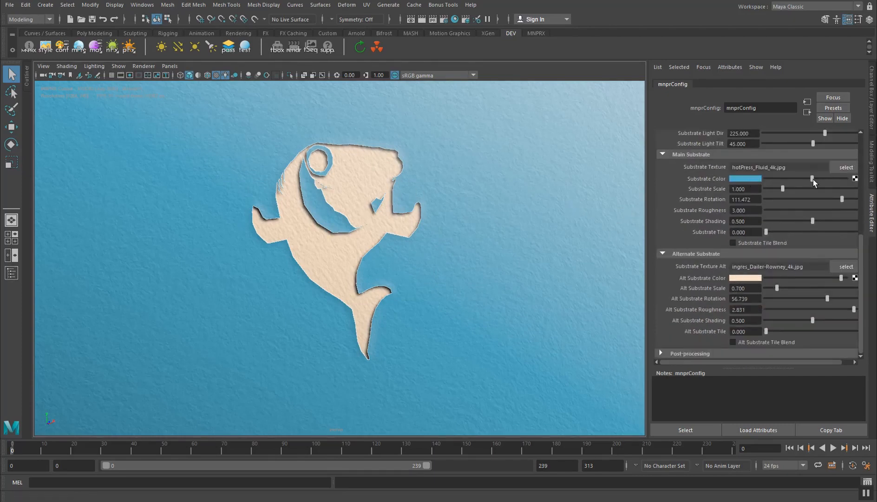
Change the Substrate Color swatch to an orange hue in the color picker
click(745, 178)
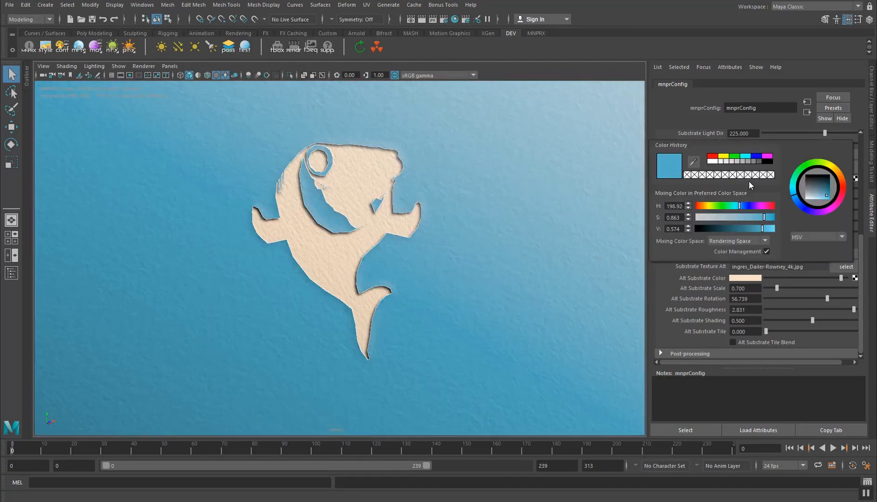
mouse_move(822, 172)
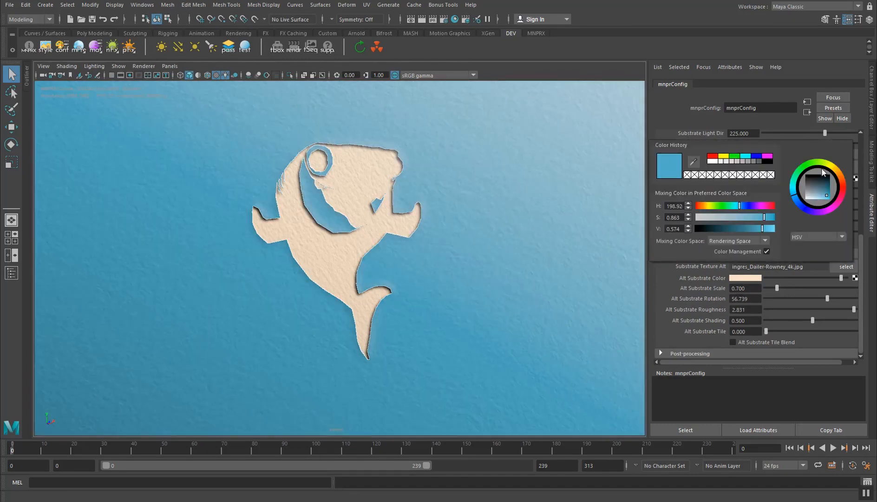
click(828, 190)
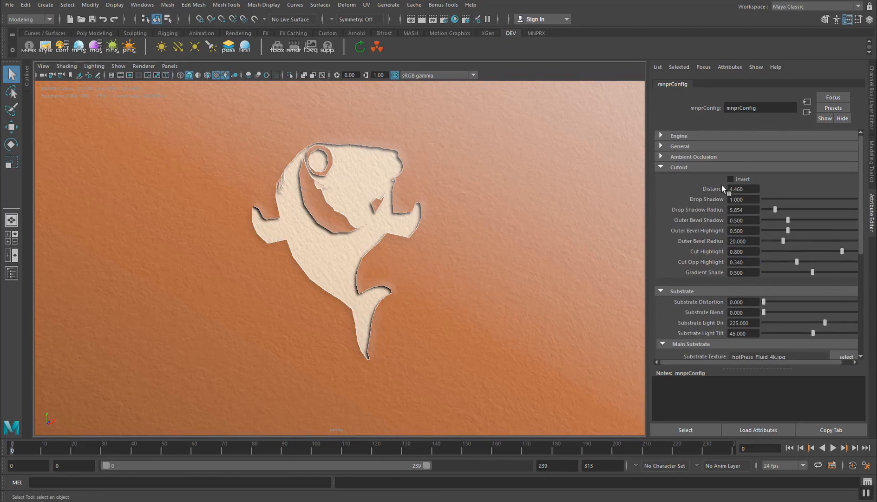
mouse_move(713, 206)
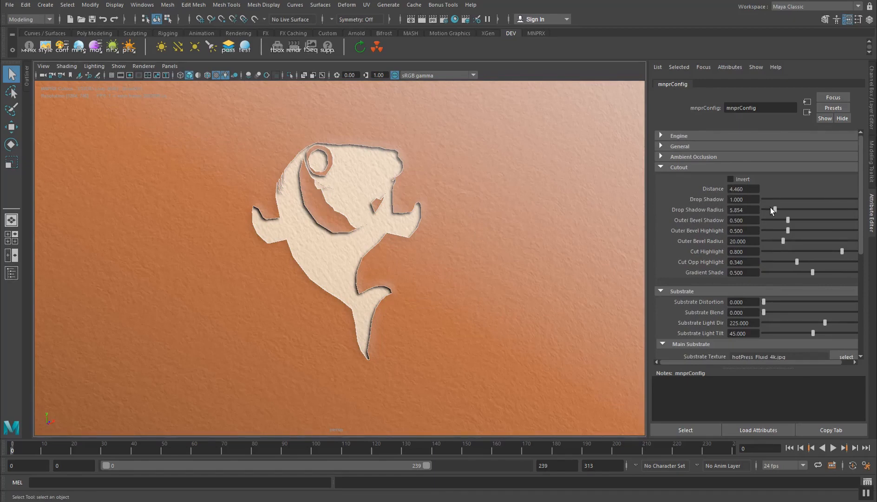
Set drop shadow radius 8.29, outer bevel shadow about 0.5, highlight 0.64, radius 16.1
drag(773, 210, 783, 210)
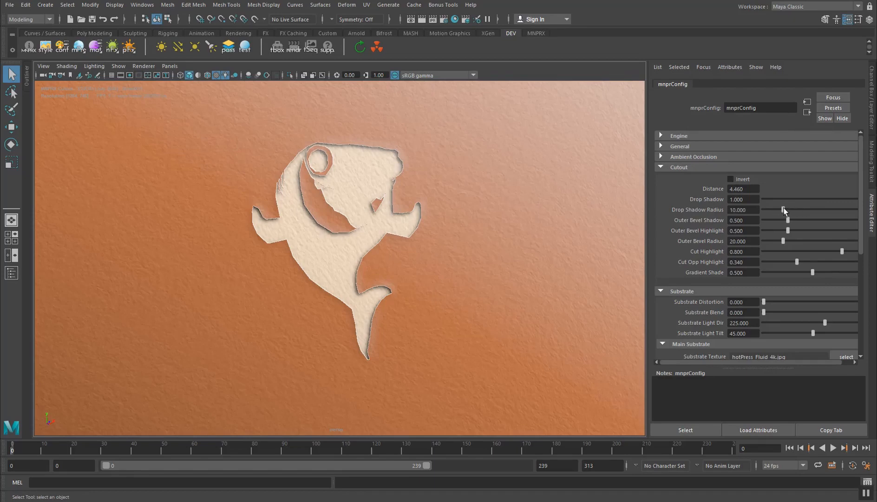
drag(783, 210, 780, 212)
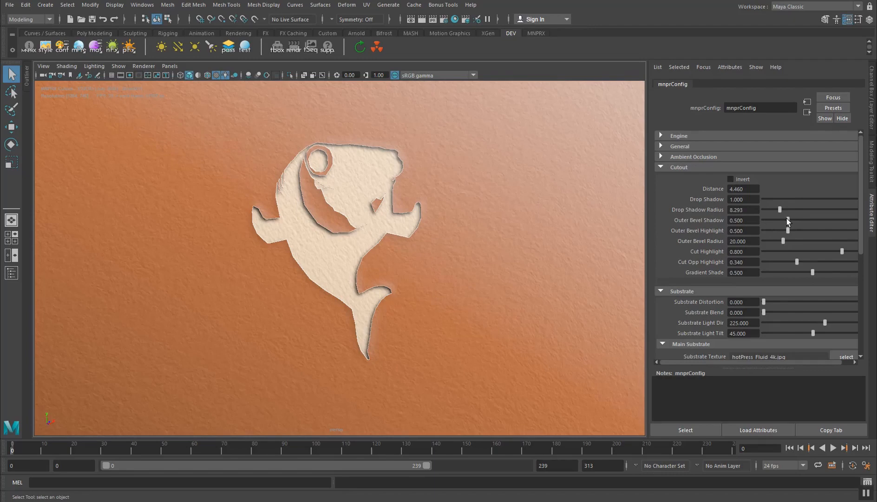
drag(779, 220, 788, 219)
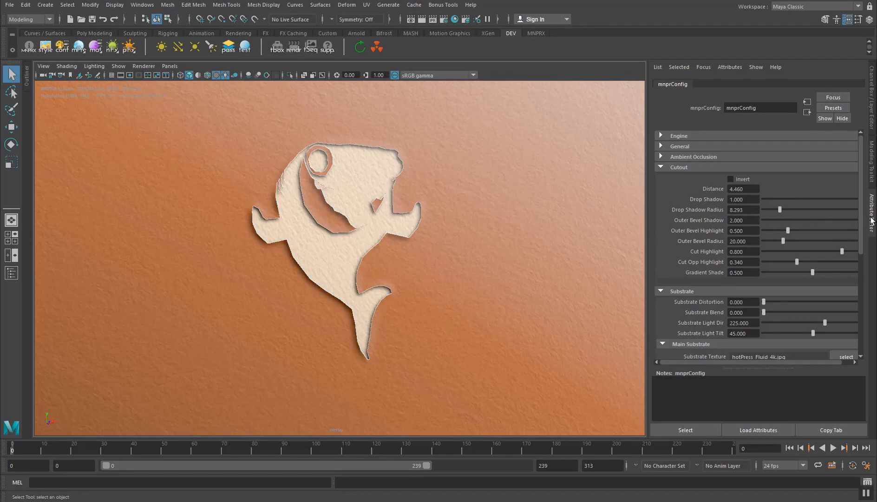
mouse_move(278, 189)
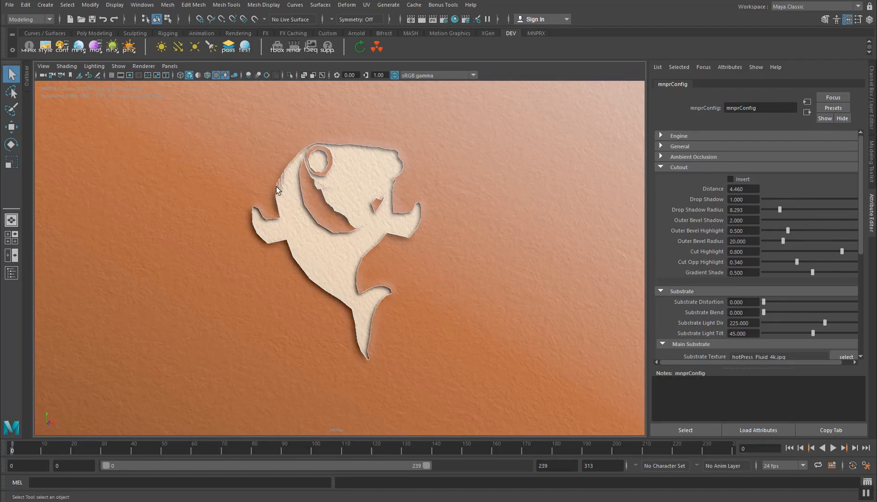
mouse_move(791, 217)
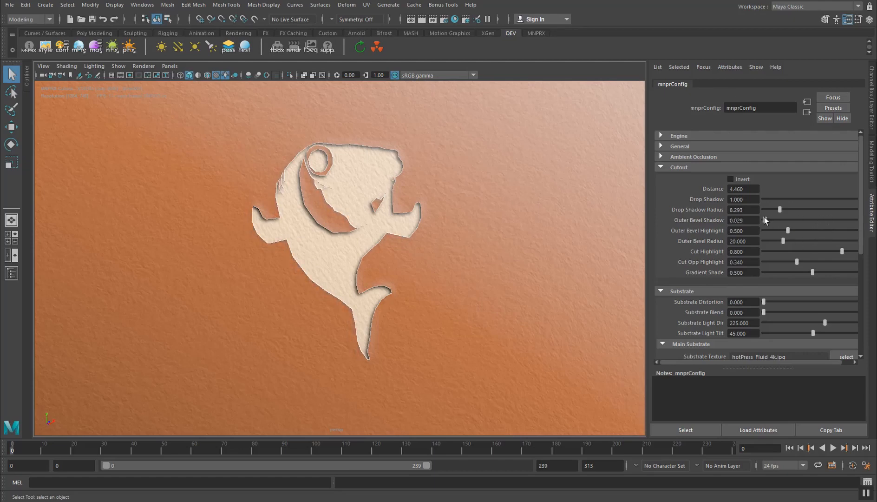
drag(769, 220, 786, 219)
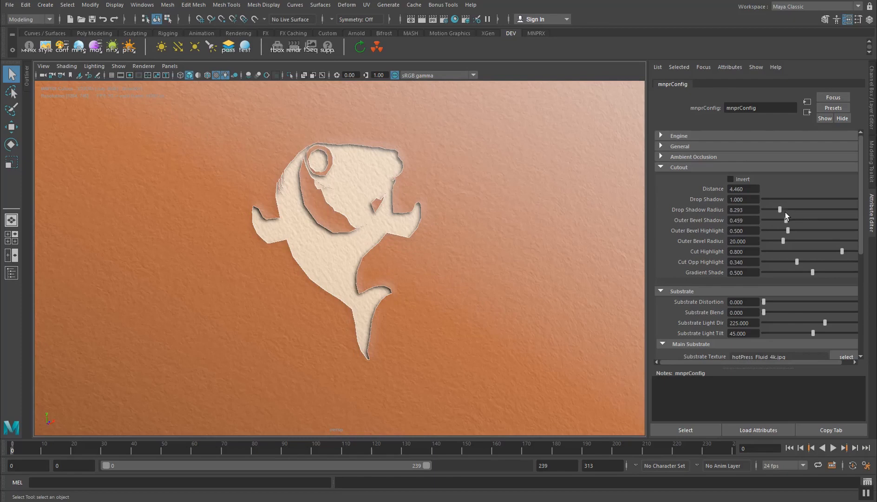
drag(787, 231, 821, 230)
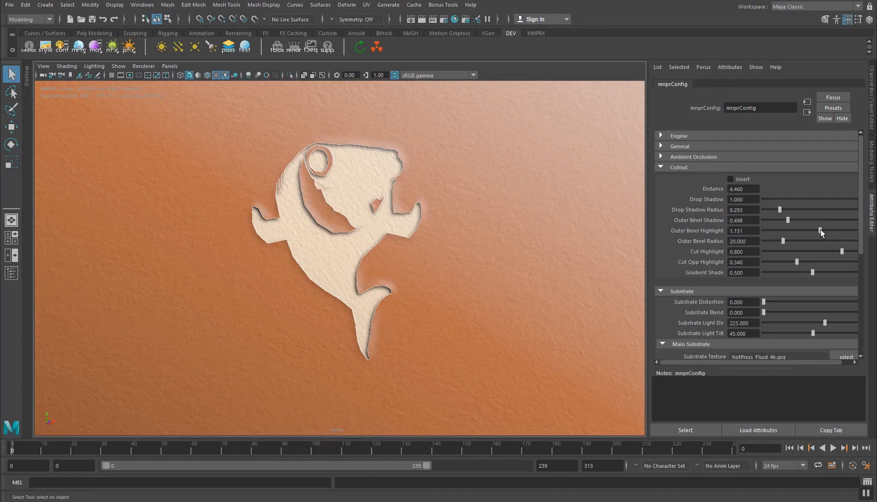
drag(819, 230, 798, 230)
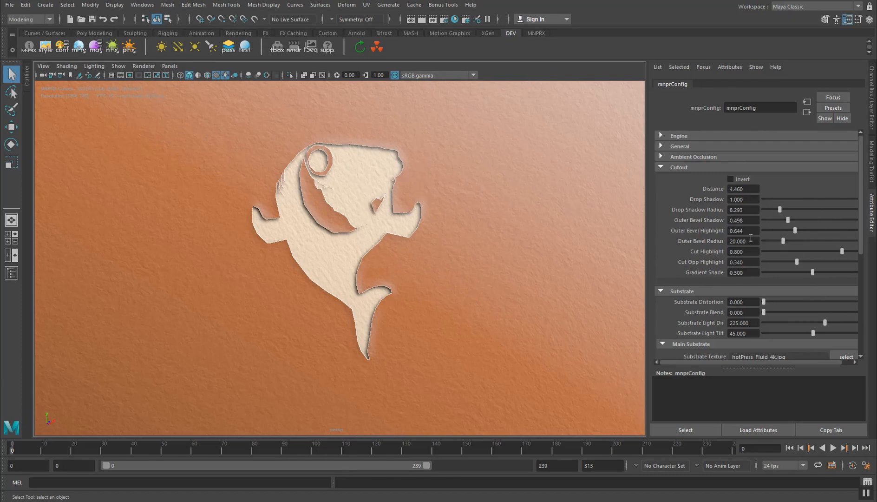
drag(783, 241, 811, 241)
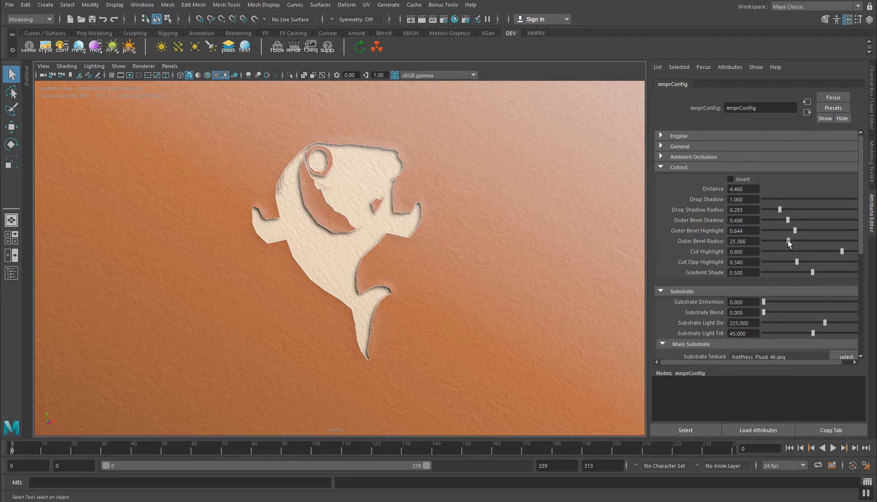
drag(789, 240, 794, 241)
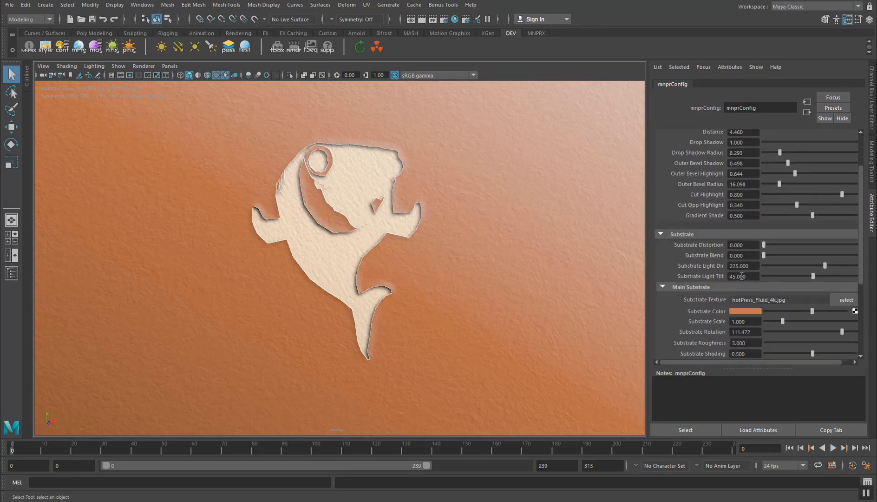
drag(832, 265, 823, 265)
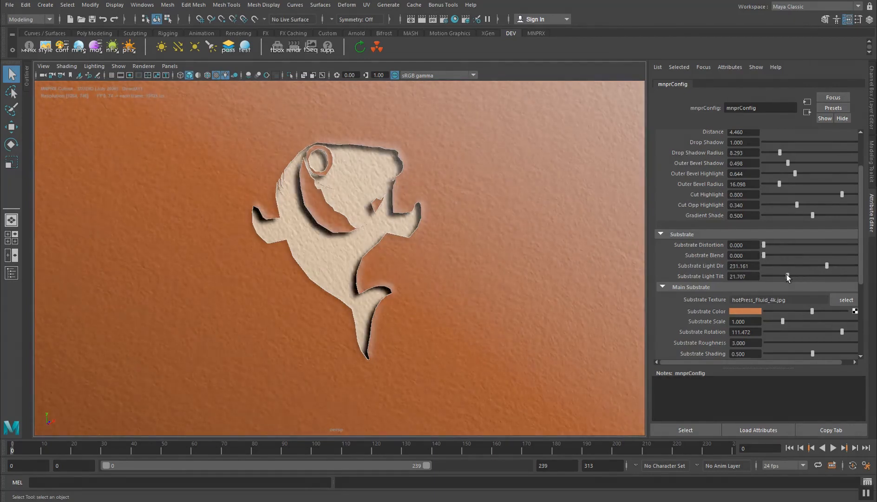
drag(786, 275, 790, 276)
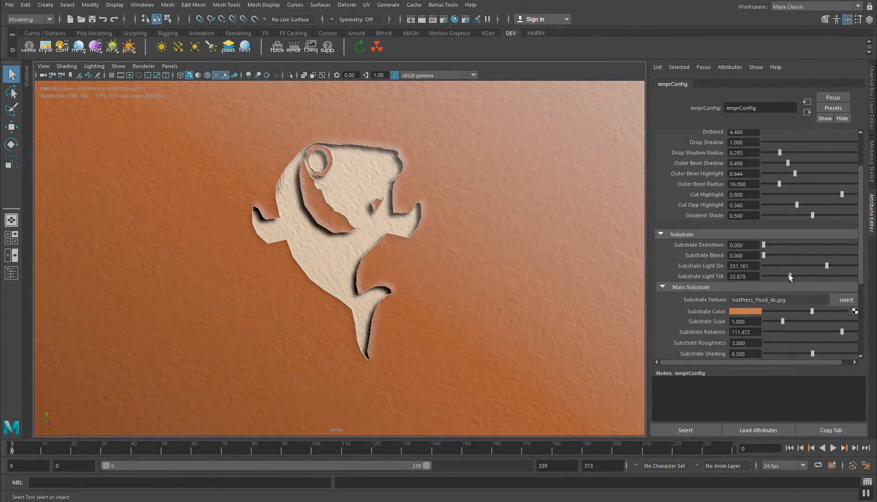
drag(826, 276, 776, 276)
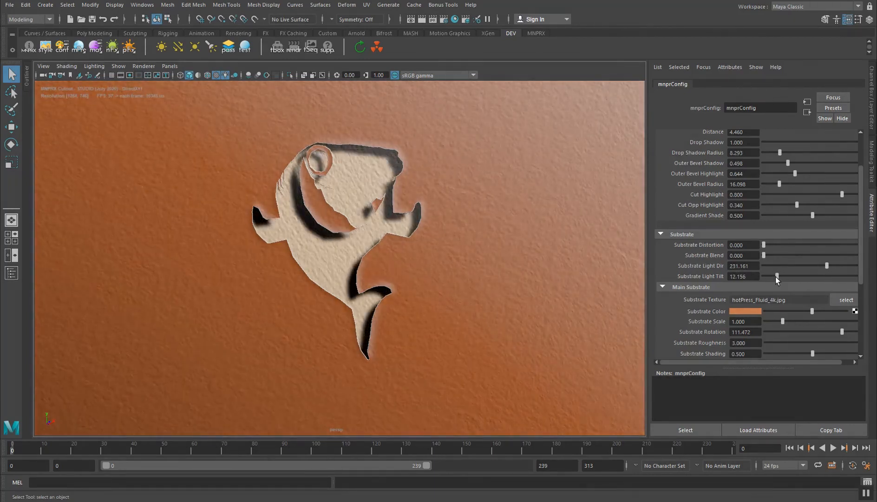
drag(776, 276, 779, 279)
text(45.000)
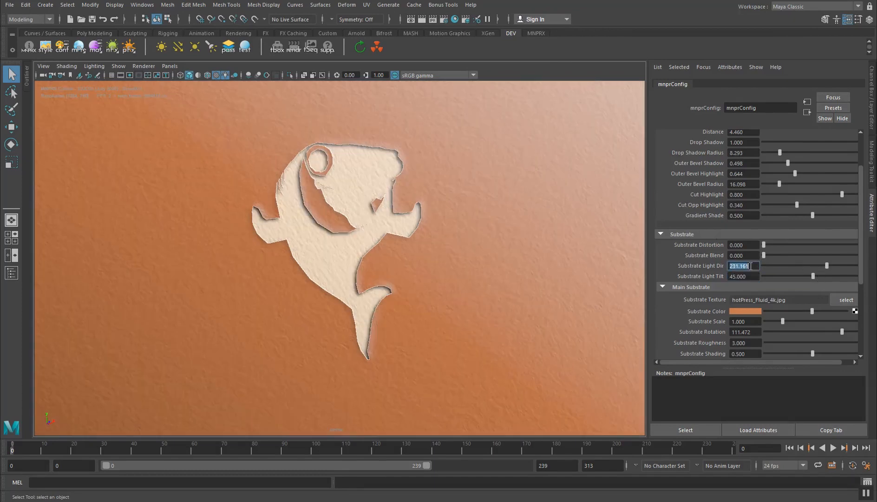
text(225.000)
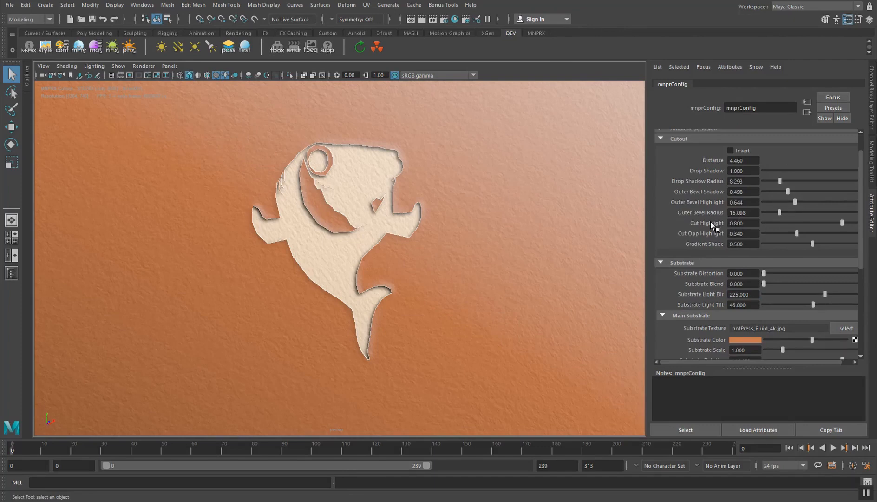
Set Cut Highlight to 0.468, Cut Opp Highlight to 0.151 and Gradient Shade to 0.327
drag(842, 223, 814, 223)
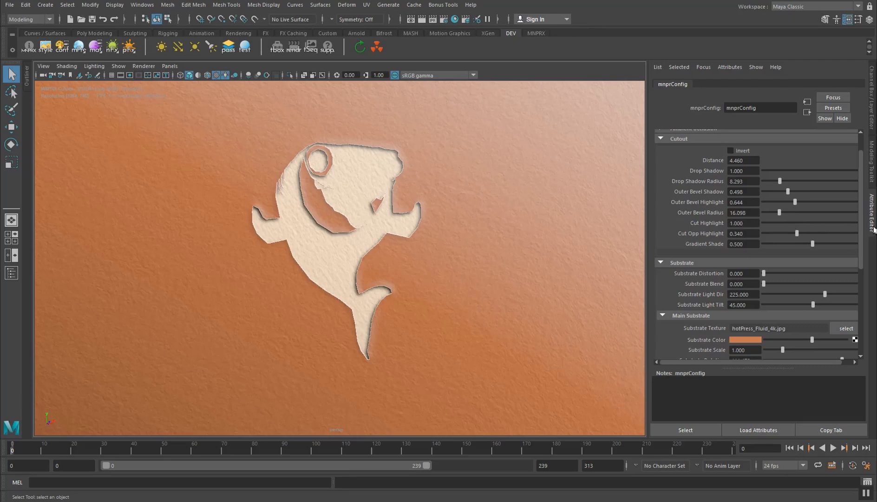
drag(868, 223, 809, 222)
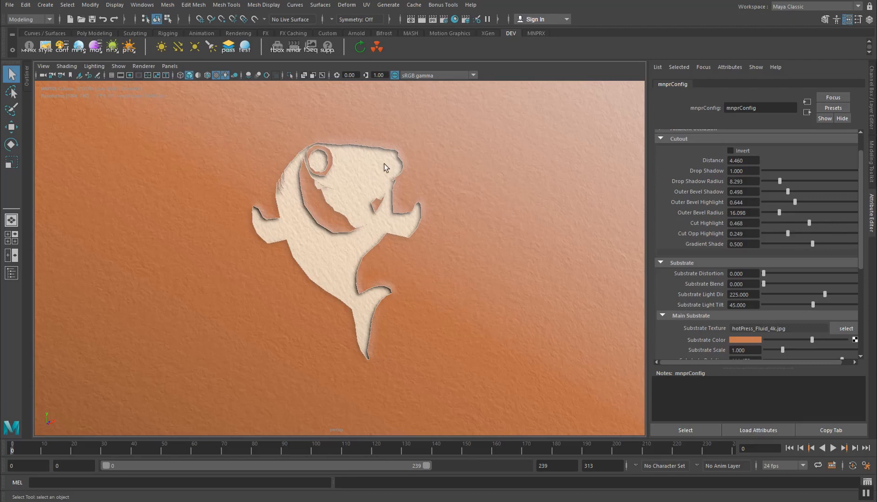
mouse_move(420, 186)
text(1.000)
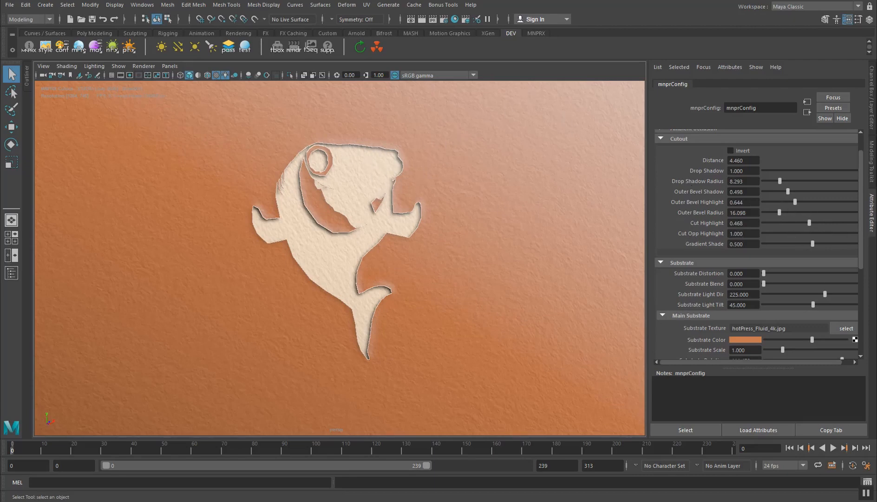
drag(833, 233, 783, 233)
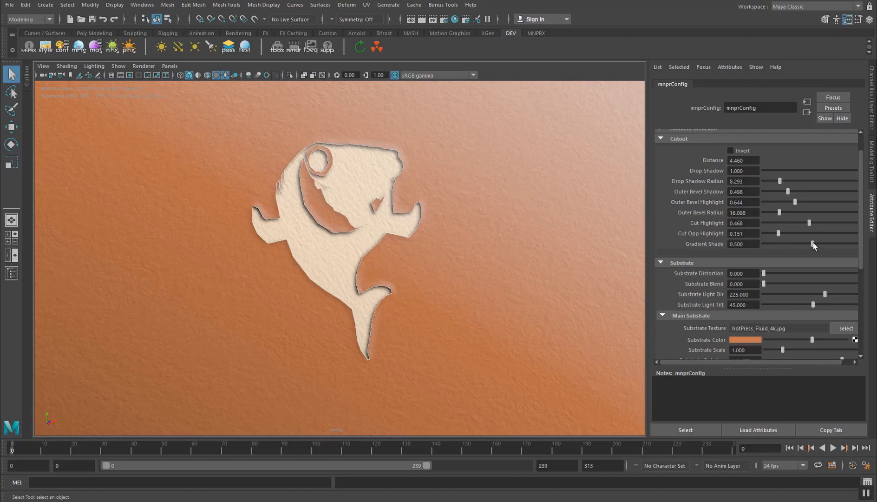
drag(812, 244, 790, 244)
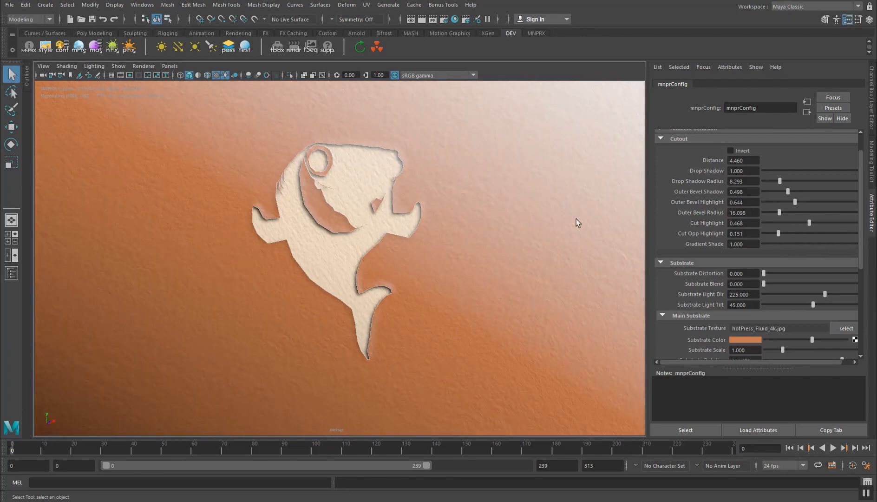
mouse_move(130, 393)
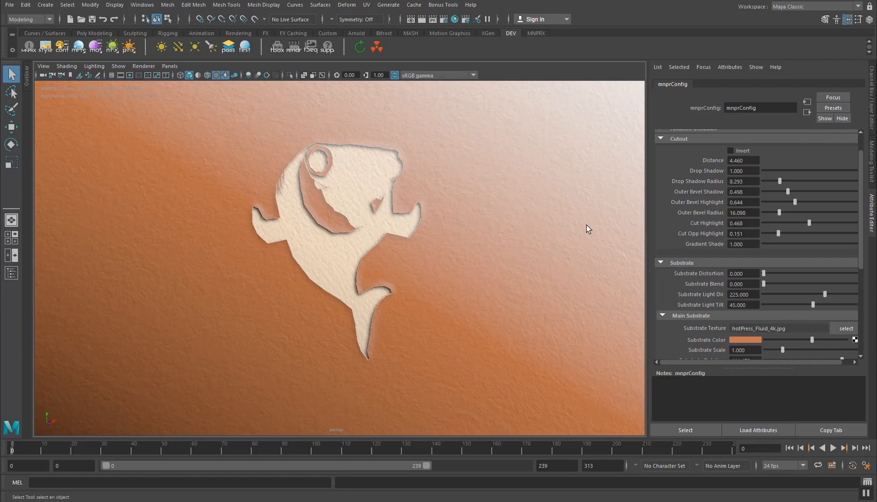
mouse_move(812, 246)
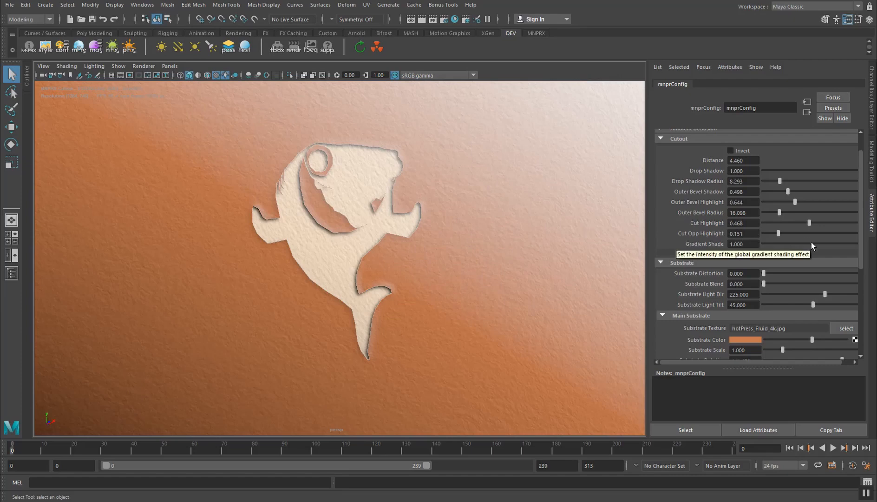
drag(830, 244, 787, 244)
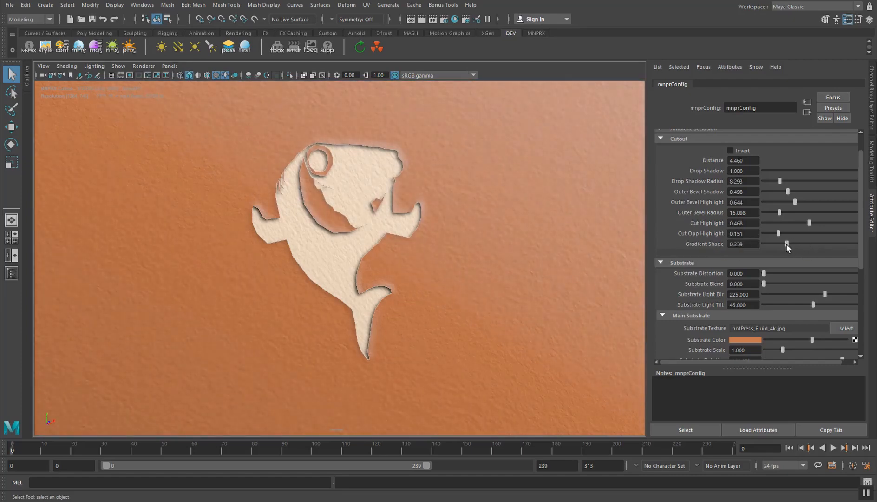
drag(787, 244, 794, 244)
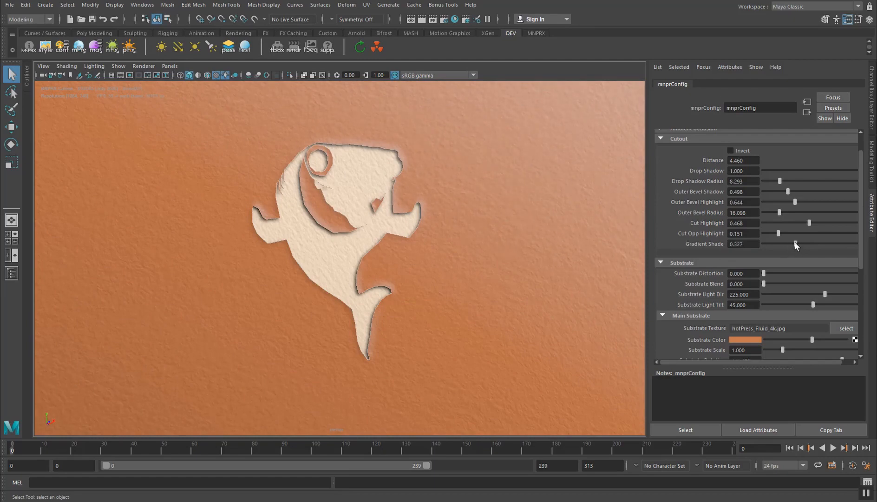
Orbit the shark and reopen the mnprConfig settings with the render groups expanded
scroll(down, 3)
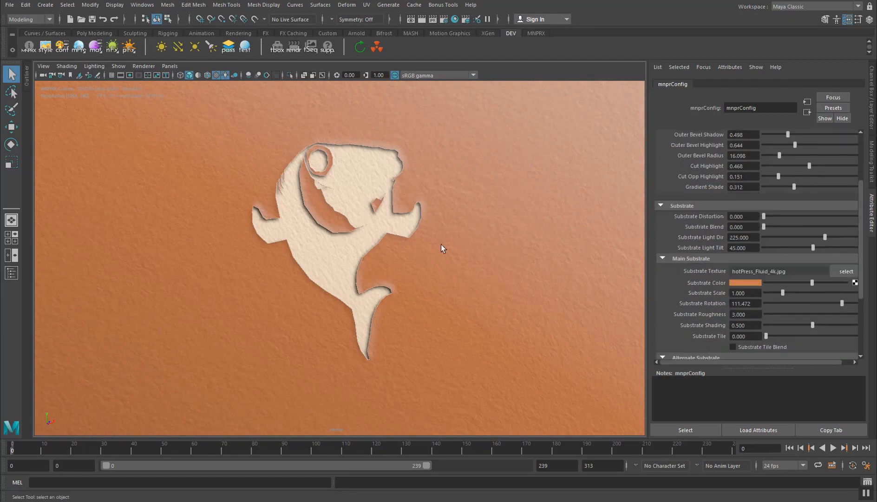
drag(442, 249, 283, 229)
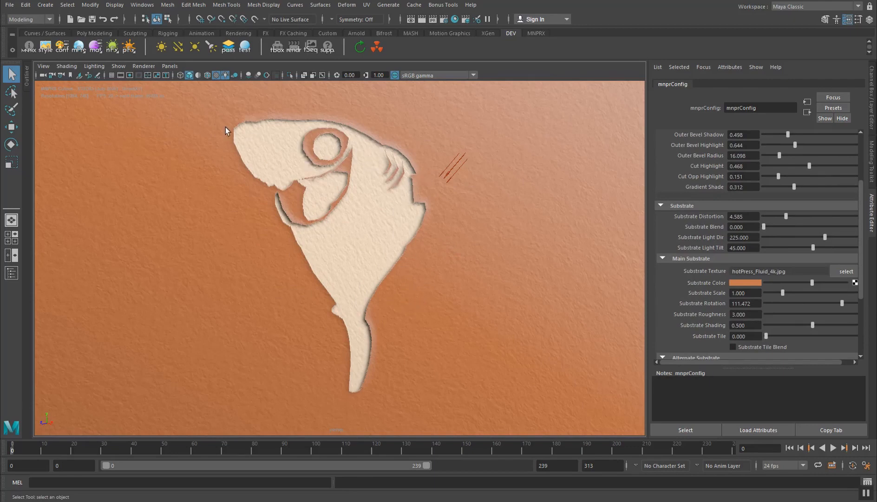
click(65, 46)
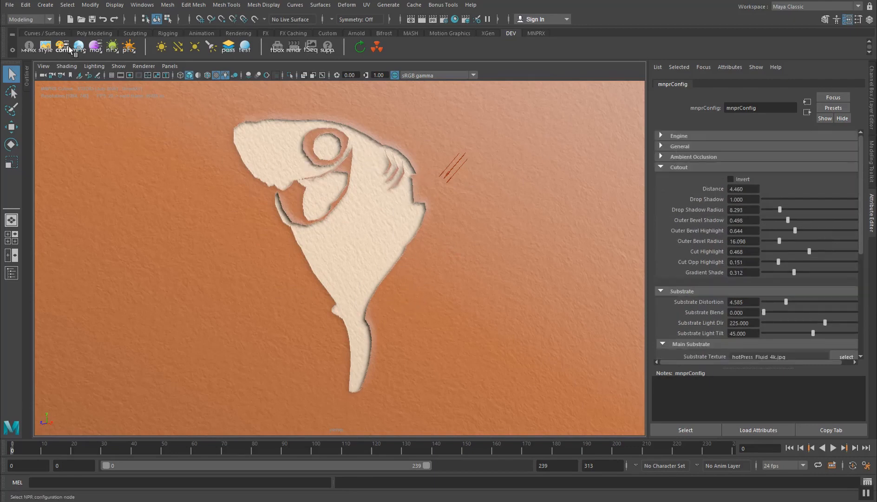
click(661, 135)
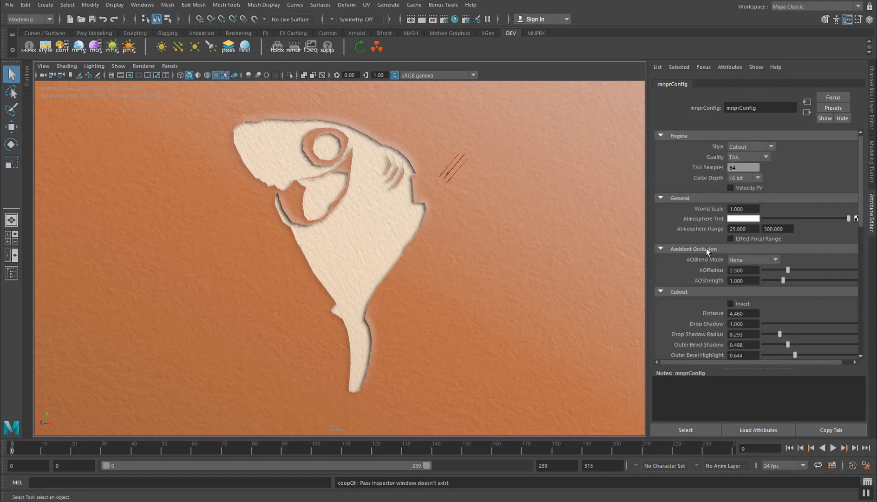
Drag Substrate Blend fully to 1, then set it back to 0
scroll(down, 3)
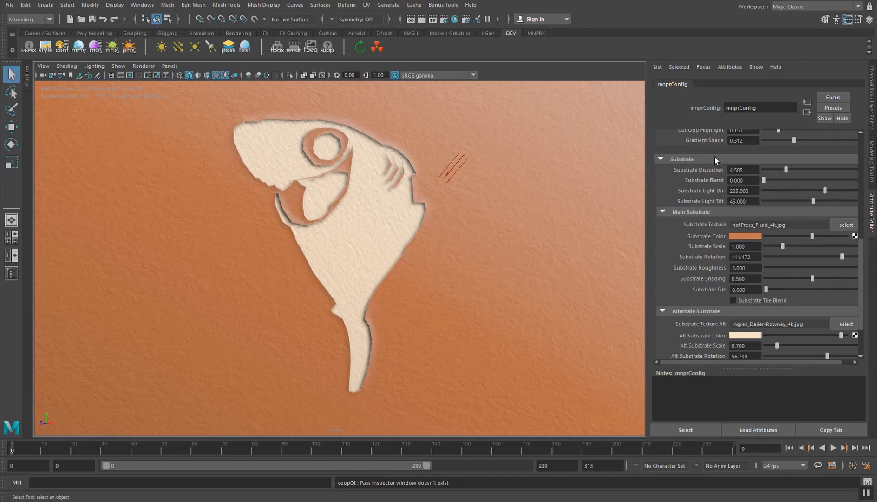
drag(762, 180, 825, 180)
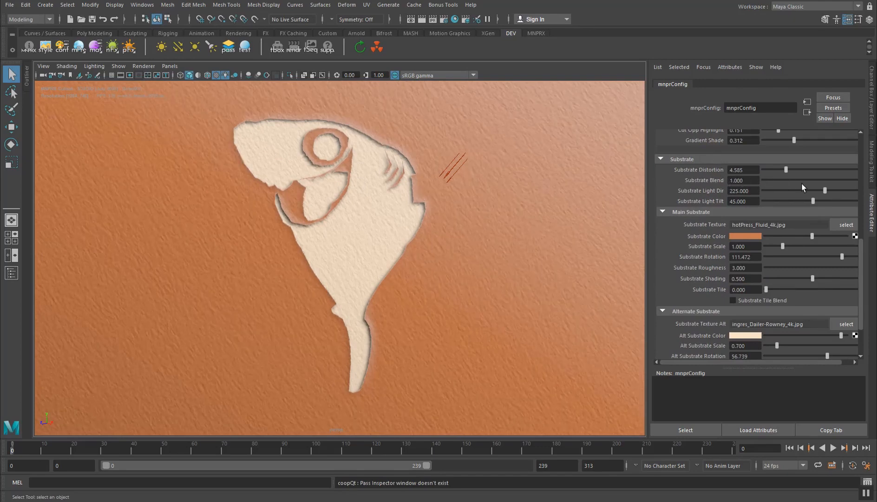
drag(824, 180, 814, 179)
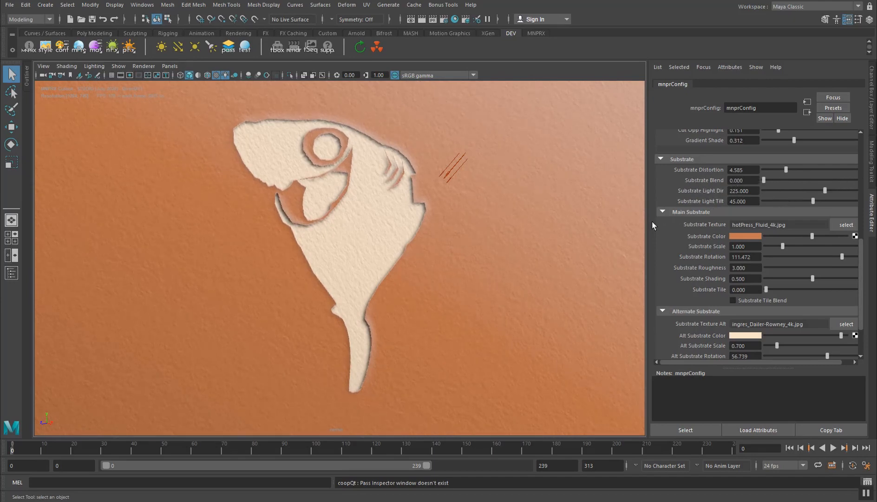
Set Main Substrate rotation to about 178.173 degrees and return to the engine settings
scroll(down, 3)
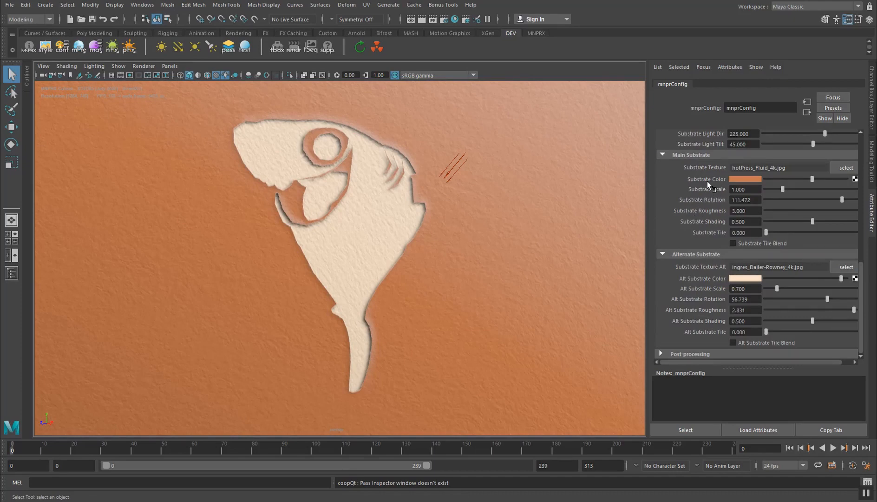
mouse_move(739, 199)
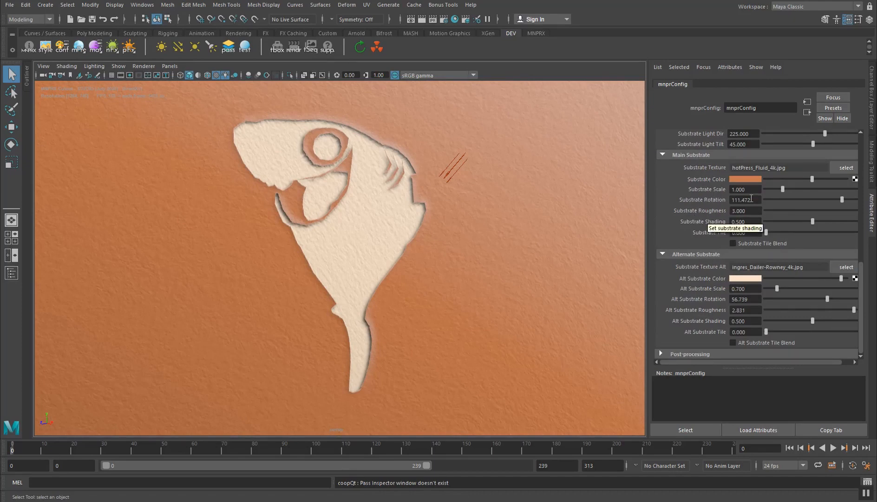
mouse_move(818, 172)
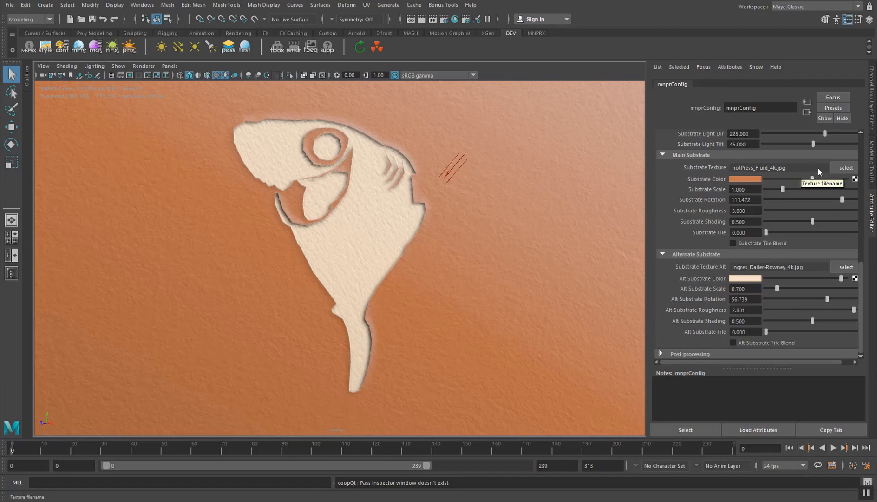
mouse_move(788, 206)
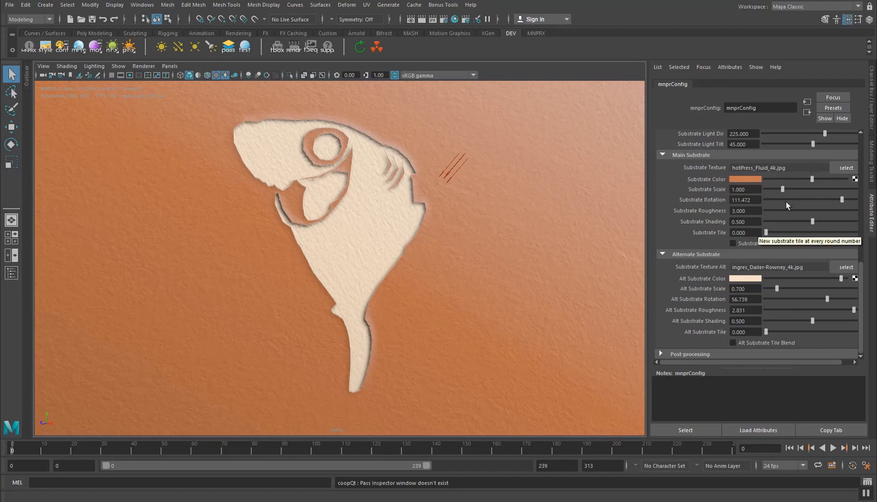
drag(824, 199, 803, 199)
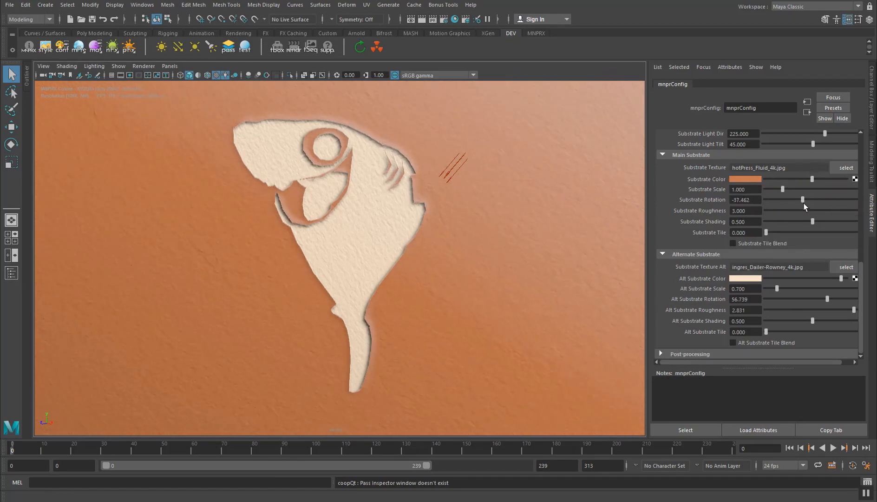
drag(802, 199, 838, 199)
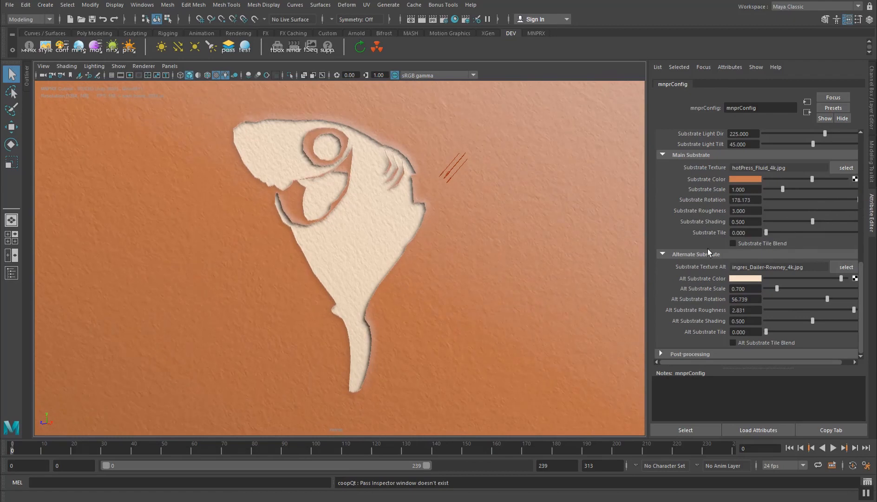
scroll(down, 3)
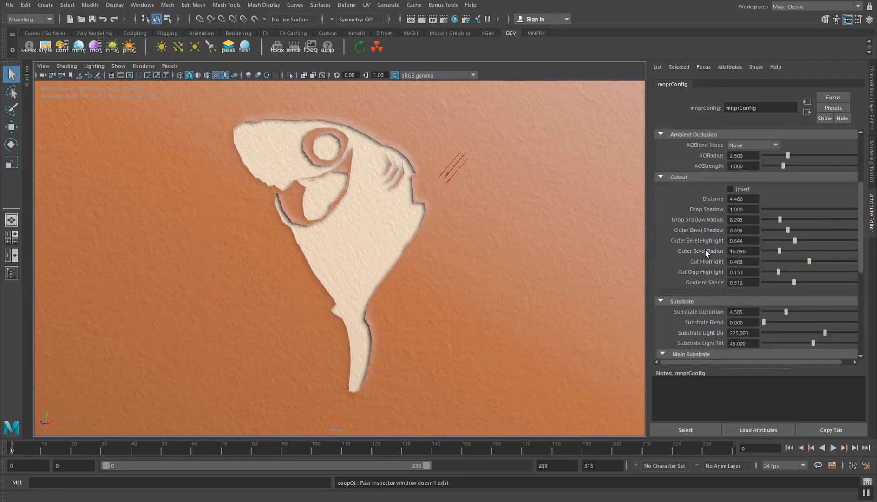
click(46, 47)
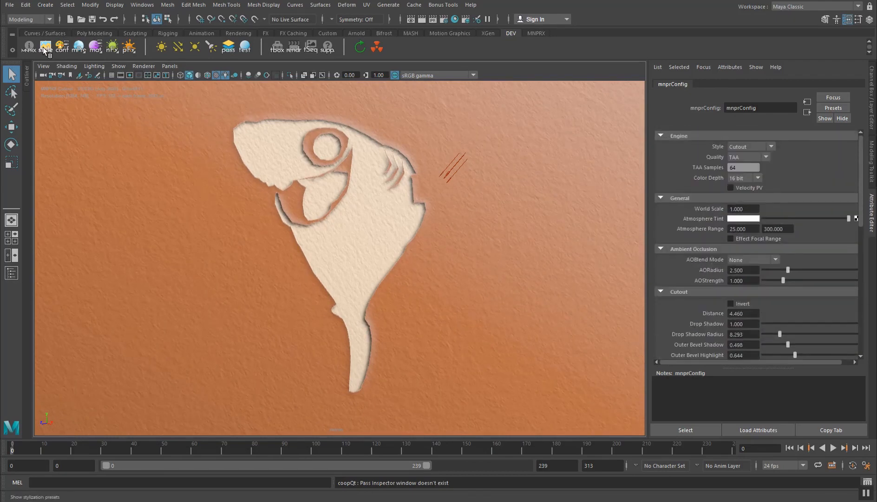
Load a saved cutout preset found by filtering 'co', then enable Invert for cream-on-lavender
click(46, 47)
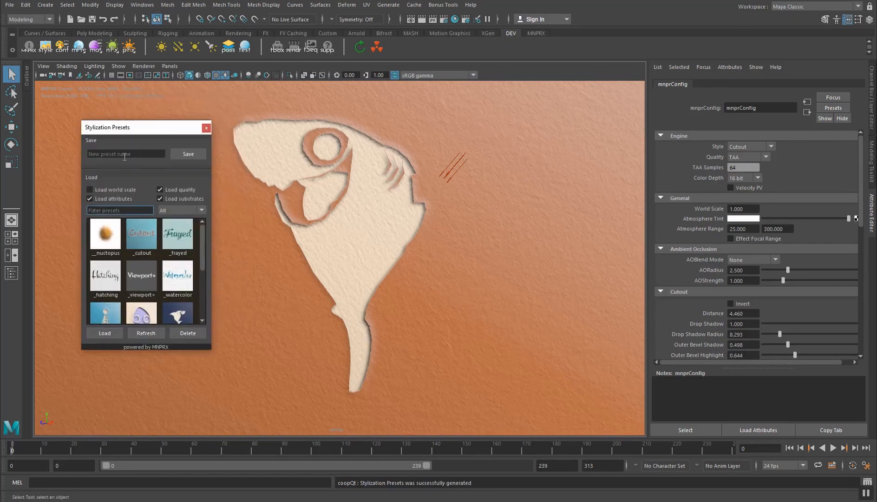
text(co)
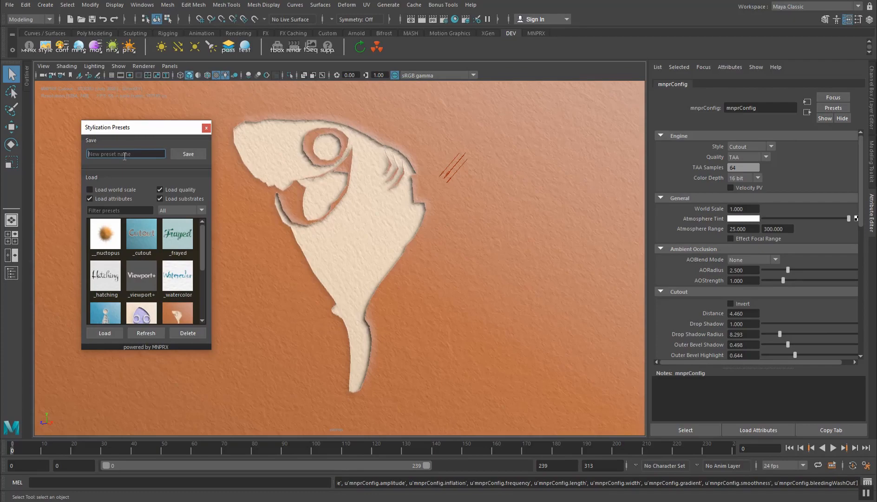
scroll(down, 3)
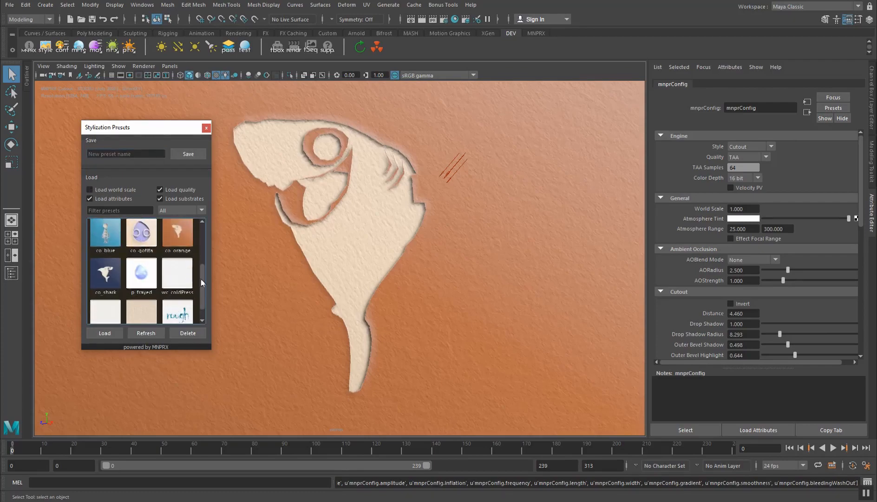
click(141, 253)
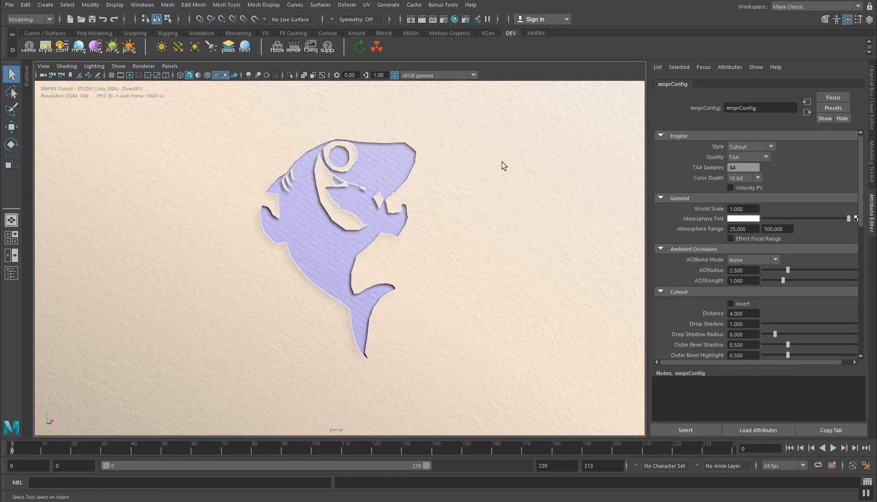
click(731, 303)
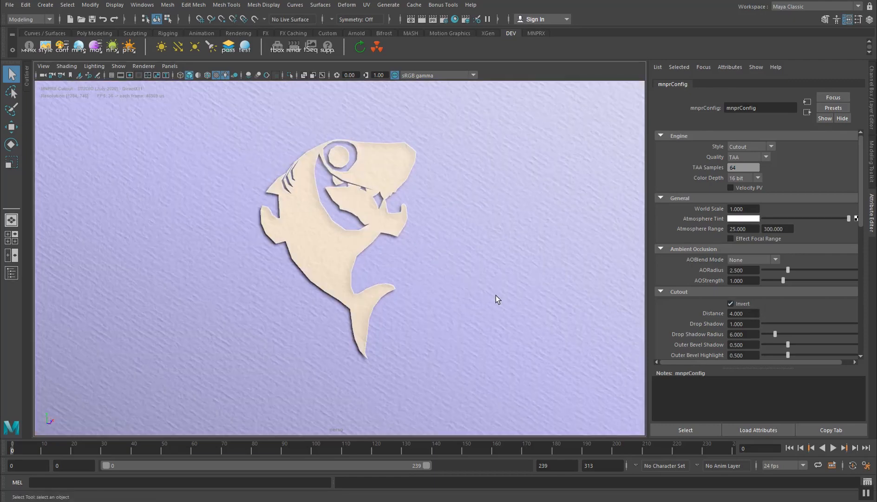